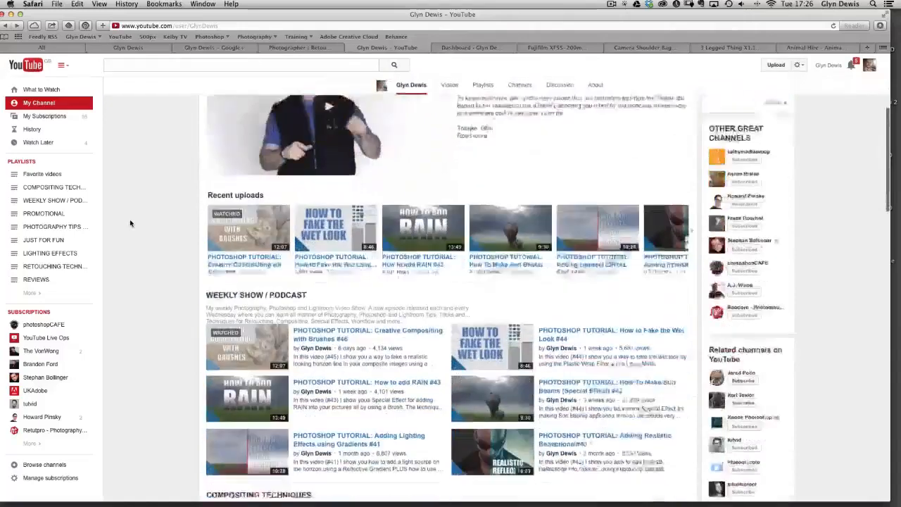
# - Scroll down the YouTube channel page and open the Retouching Techniques playlist
pyautogui.scroll(-3)
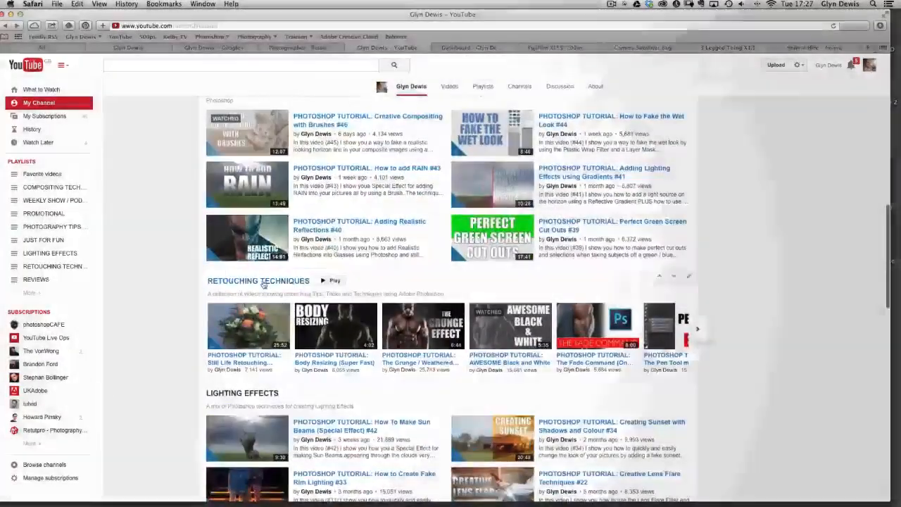
pyautogui.click(258, 280)
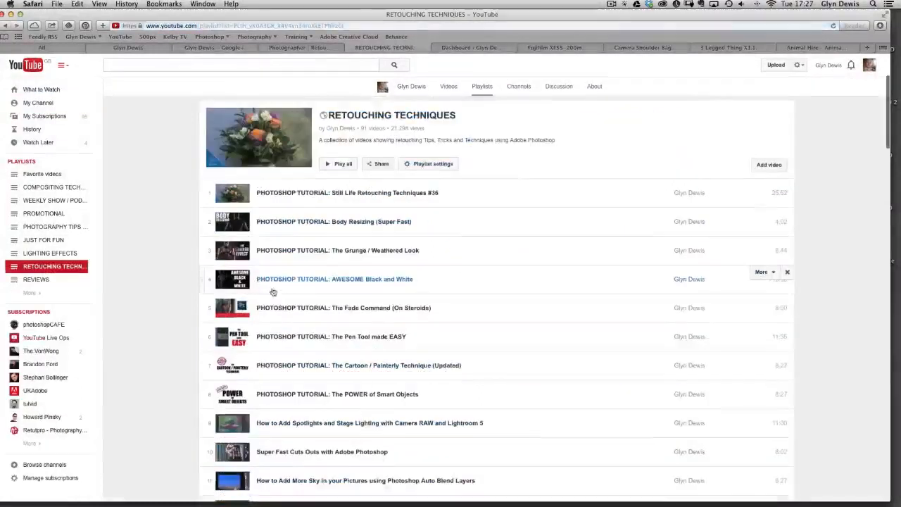
pyautogui.scroll(-3)
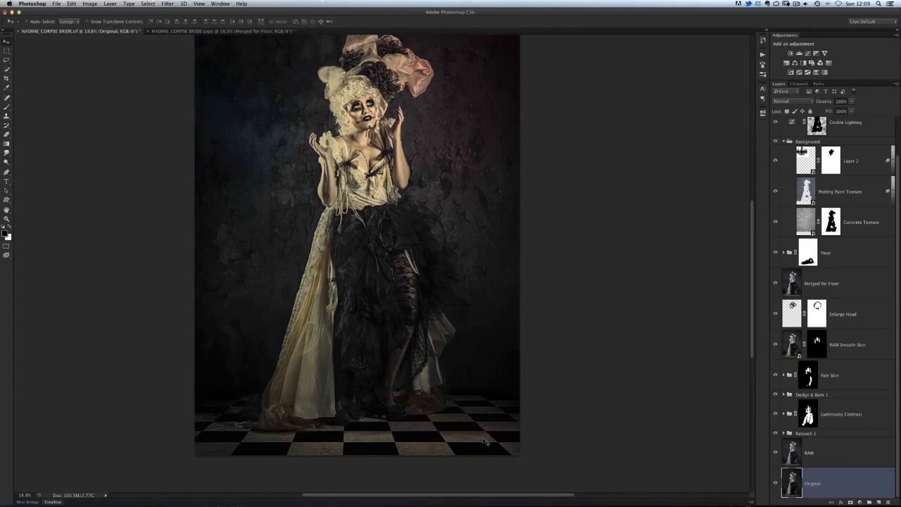
pyautogui.moveTo(489, 443)
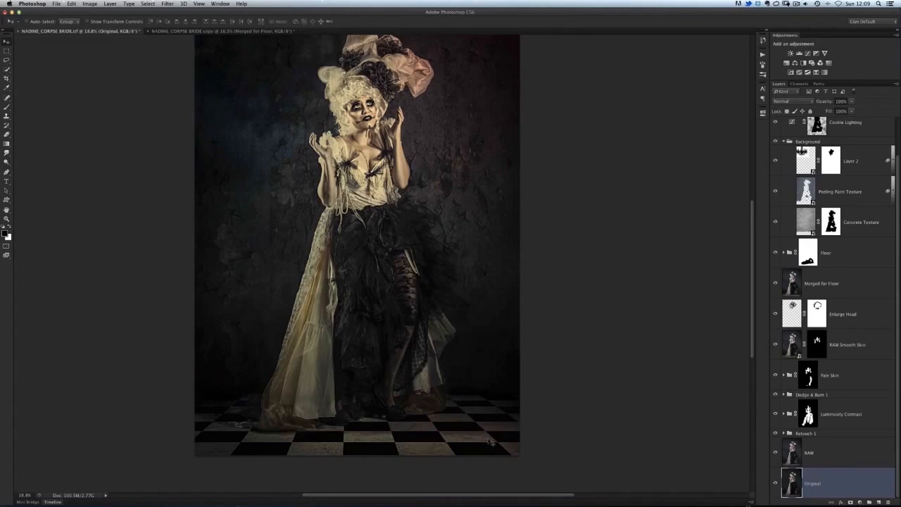
pyautogui.moveTo(90, 48)
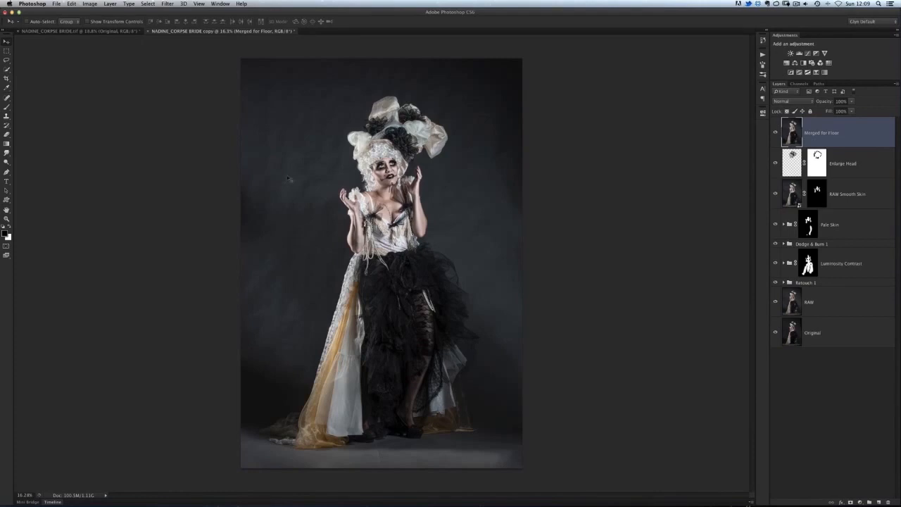
# - Create a new 1000 by 1000 pixel document with a white background
pyautogui.click(57, 3)
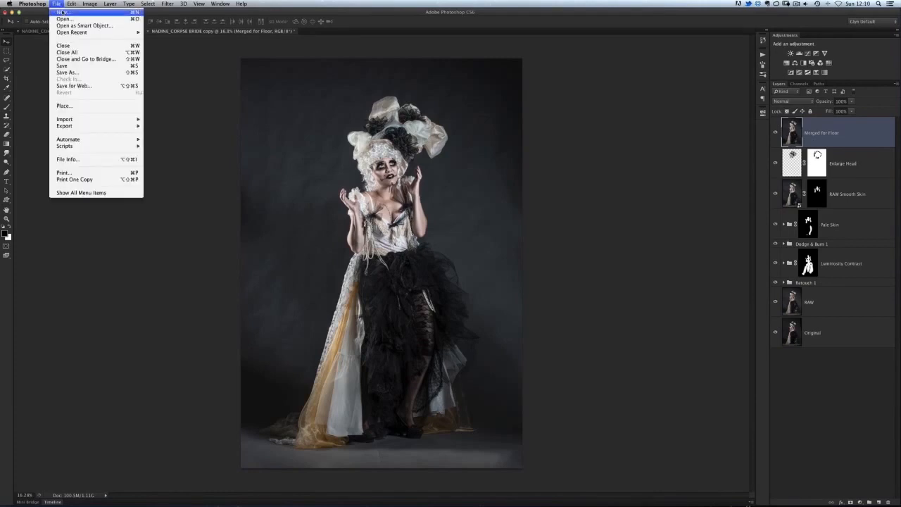
pyautogui.click(64, 13)
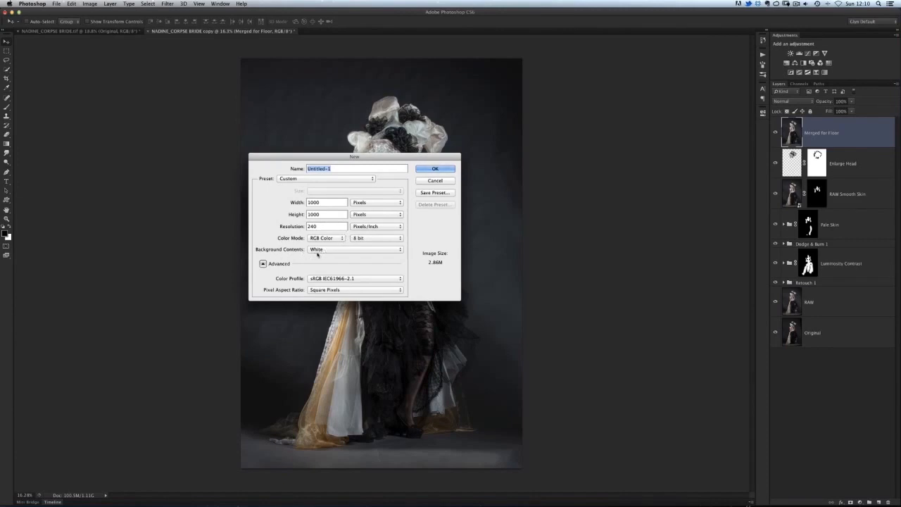
pyautogui.click(434, 168)
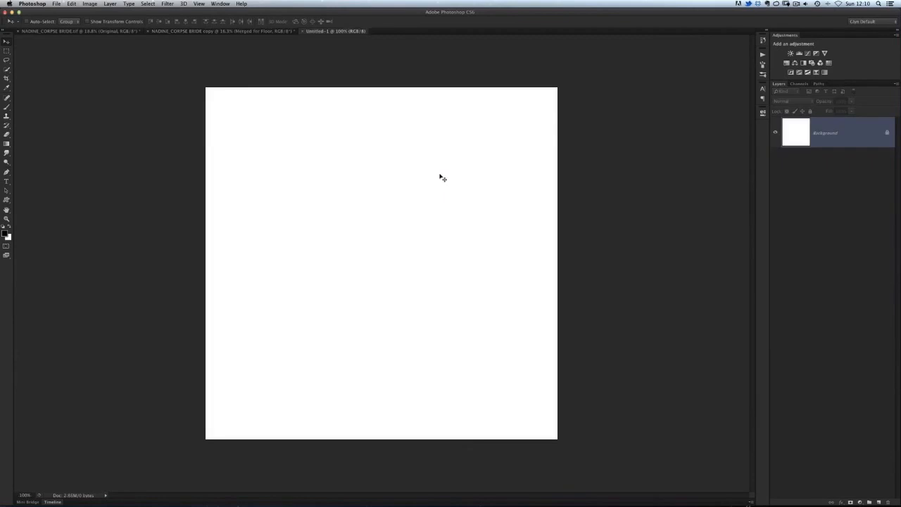
pyautogui.moveTo(411, 77)
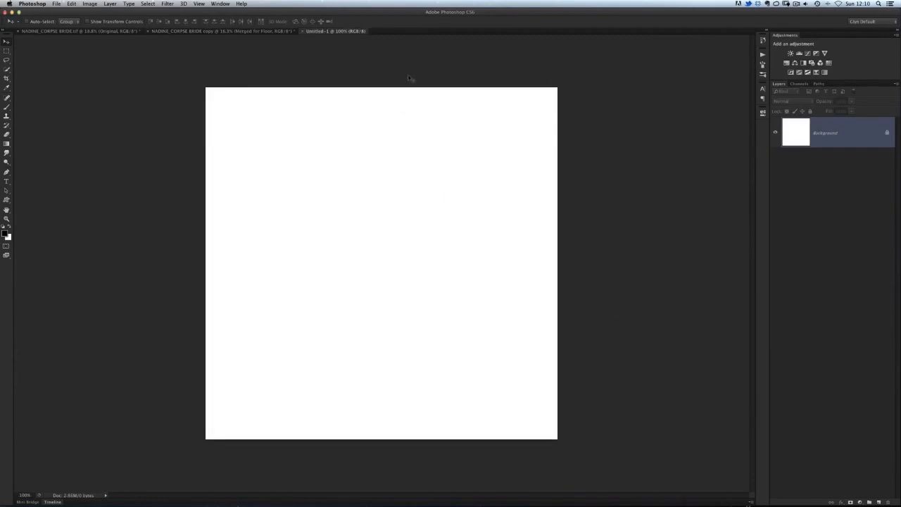
pyautogui.moveTo(378, 90)
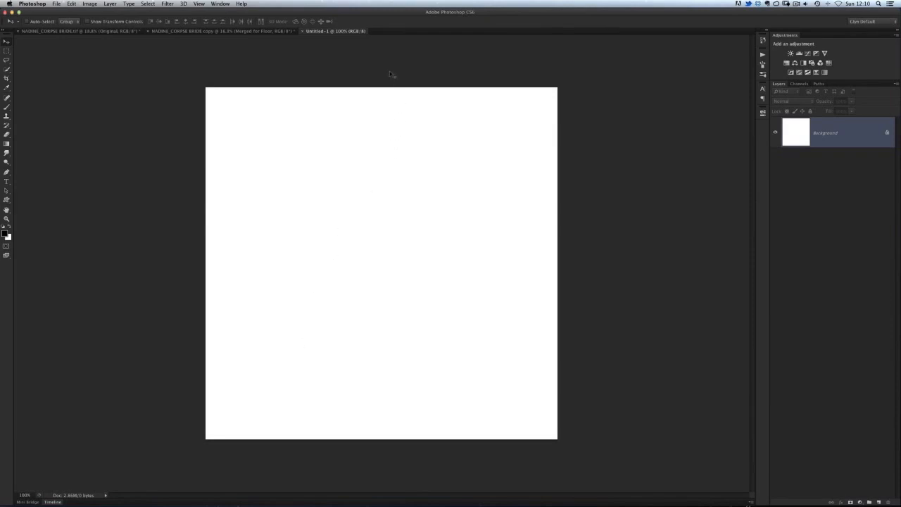
pyautogui.moveTo(143, 247)
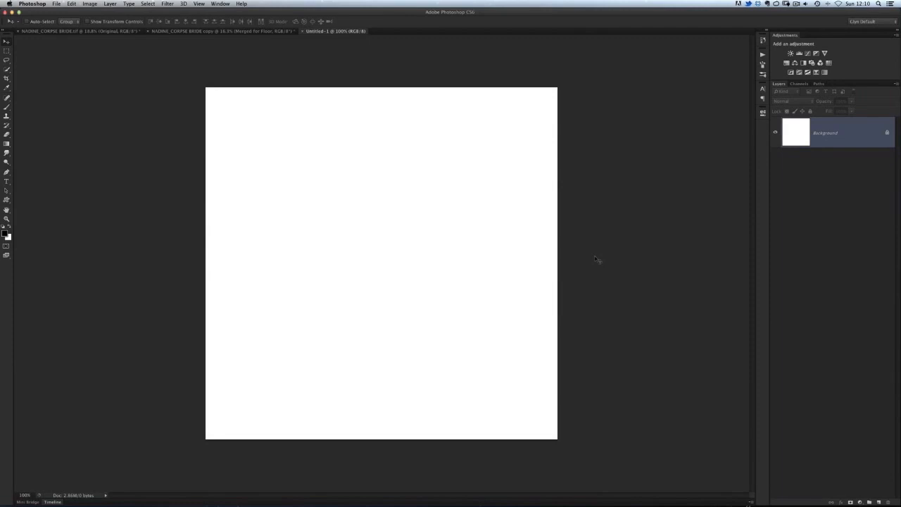
pyautogui.moveTo(192, 44)
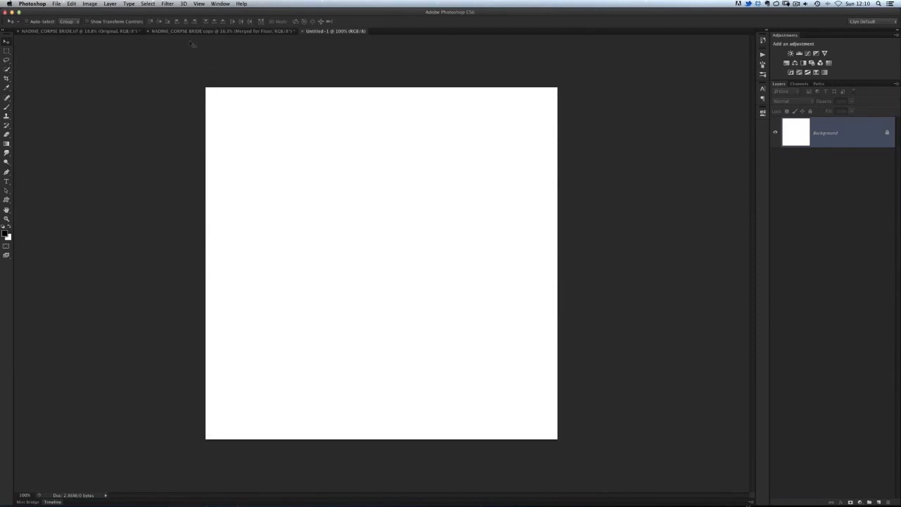
# - Add a vertical guide at 50% across the canvas
pyautogui.click(200, 3)
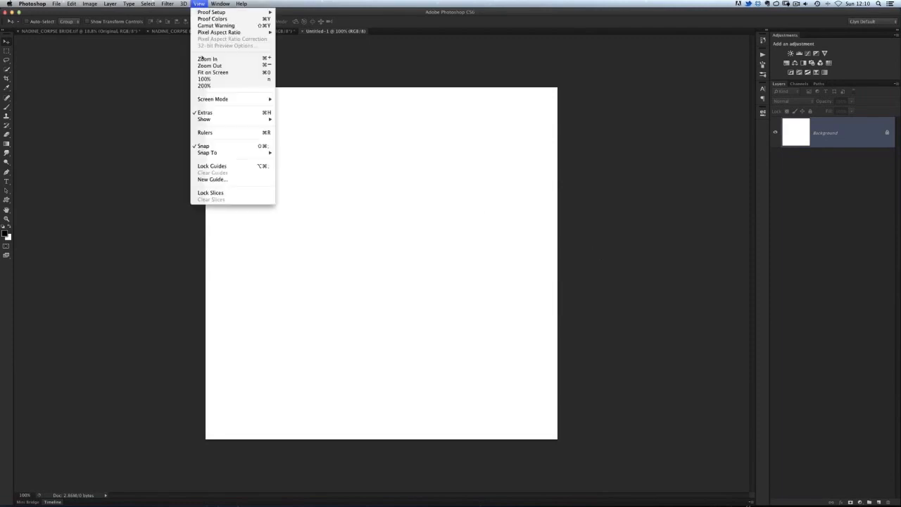
pyautogui.click(212, 179)
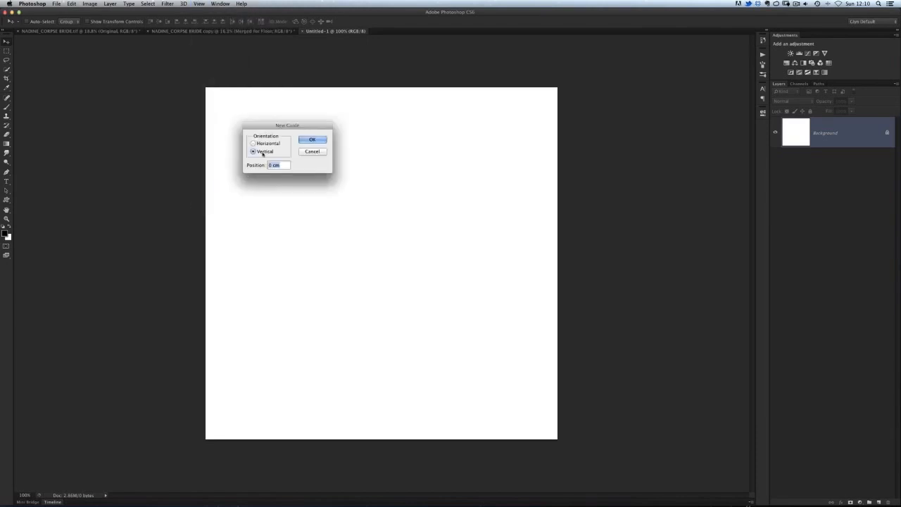
pyautogui.write('50%')
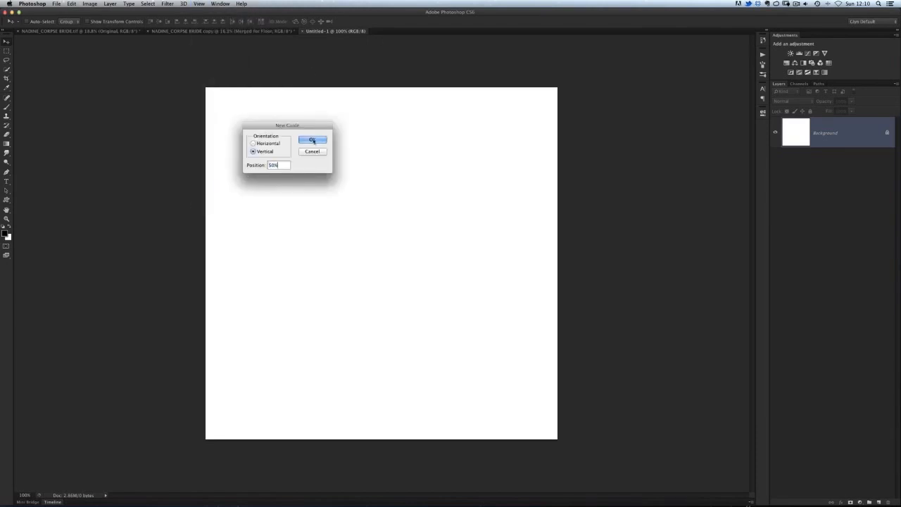
pyautogui.click(313, 140)
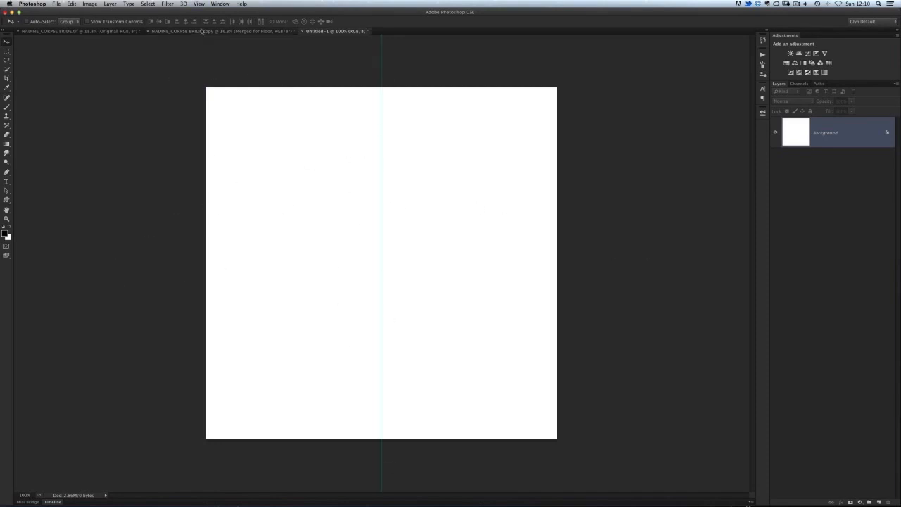
# - Add a horizontal guide at 50% across the canvas
pyautogui.click(199, 4)
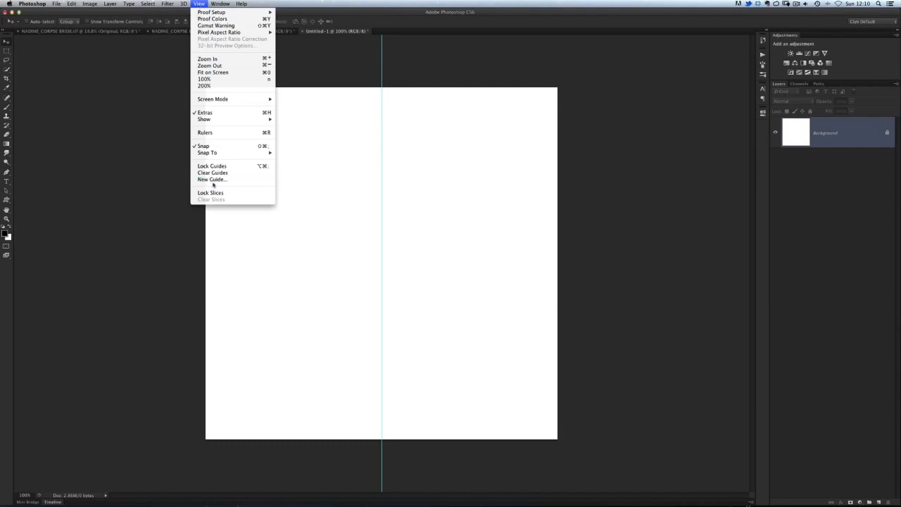
pyautogui.click(212, 179)
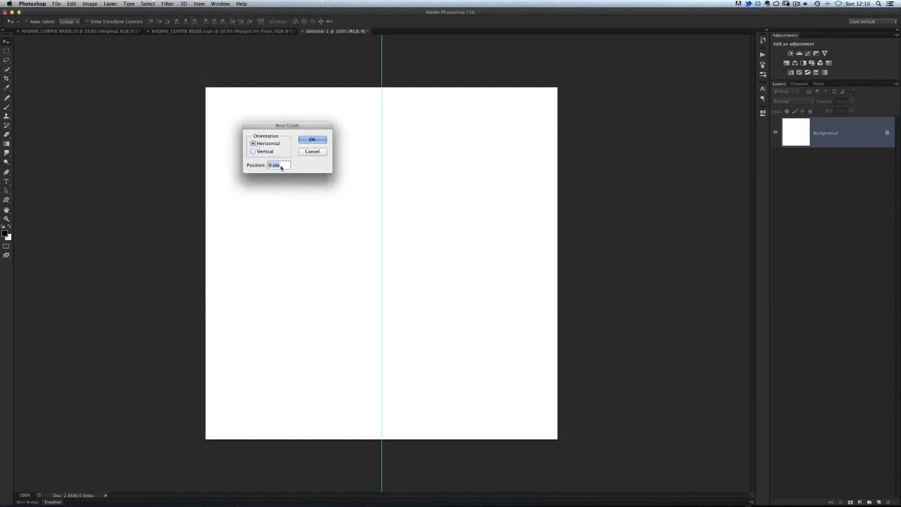
pyautogui.write('50%')
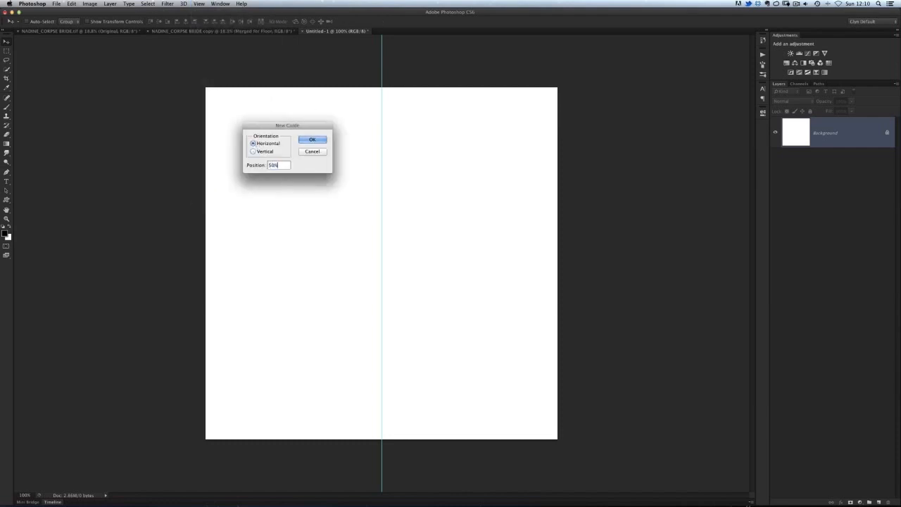
pyautogui.click(313, 139)
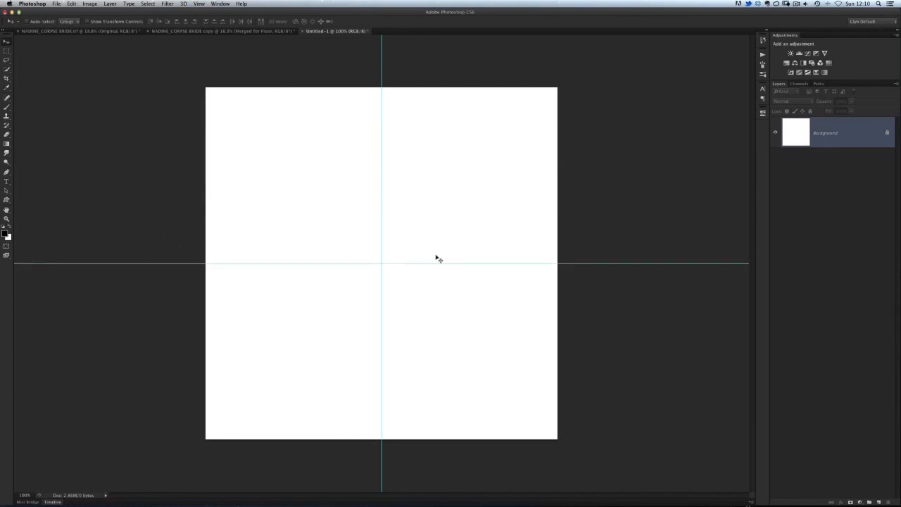
pyautogui.moveTo(397, 497)
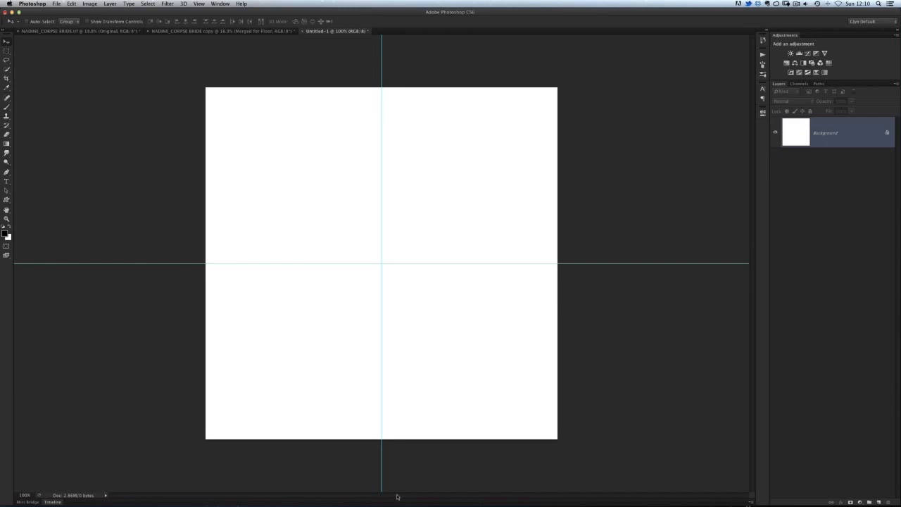
pyautogui.moveTo(314, 207)
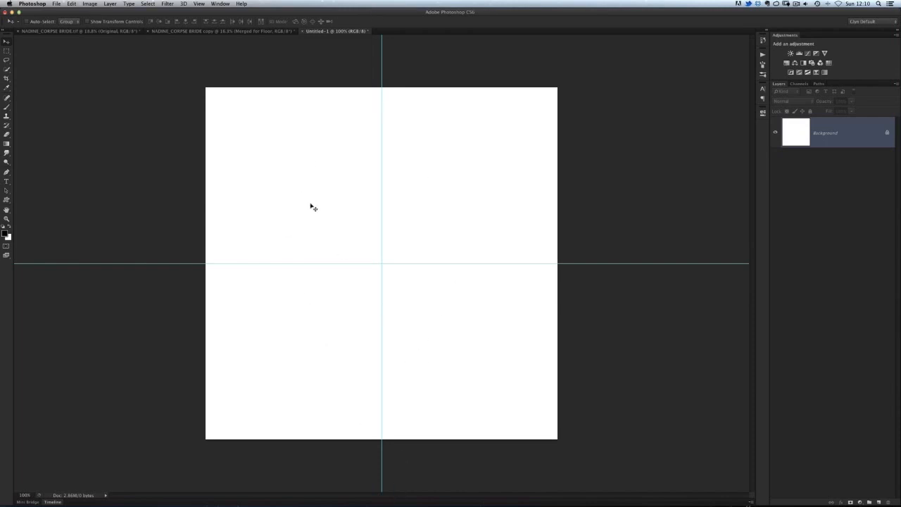
pyautogui.moveTo(302, 138)
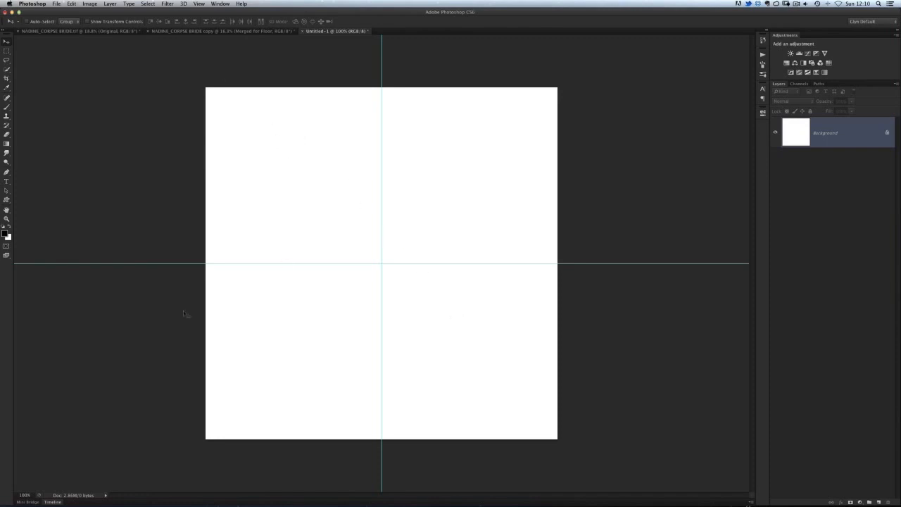
# - Marquee-select the top-left and bottom-right quarters, snapping the selection to the guides
pyautogui.click(6, 51)
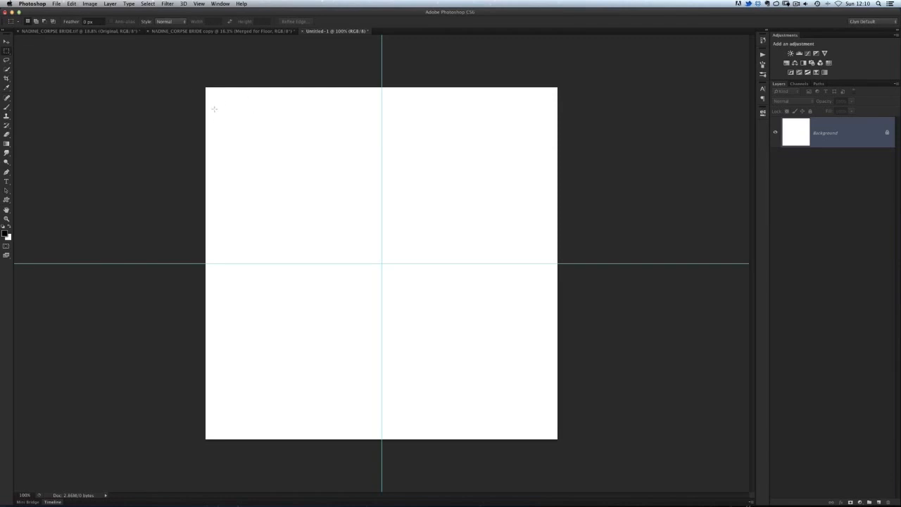
pyautogui.moveTo(214, 109); pyautogui.dragTo(341, 222)
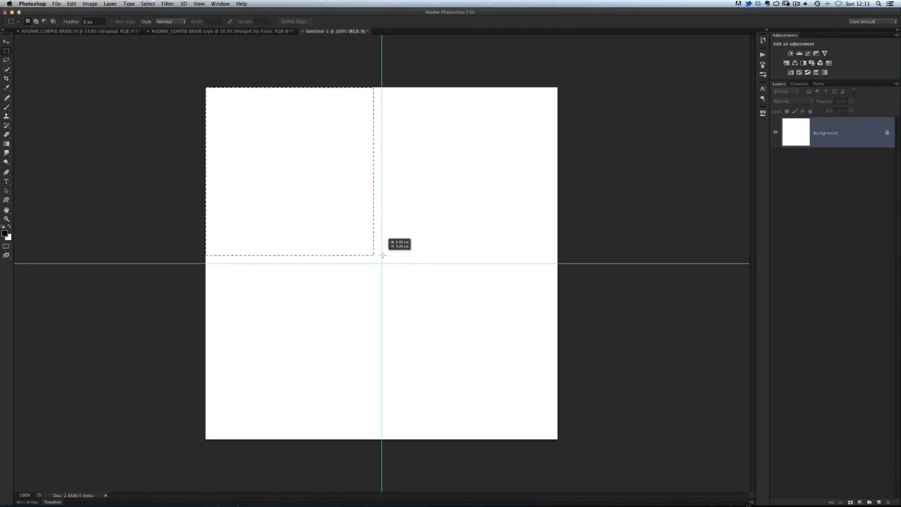
pyautogui.moveTo(374, 256); pyautogui.dragTo(363, 247)
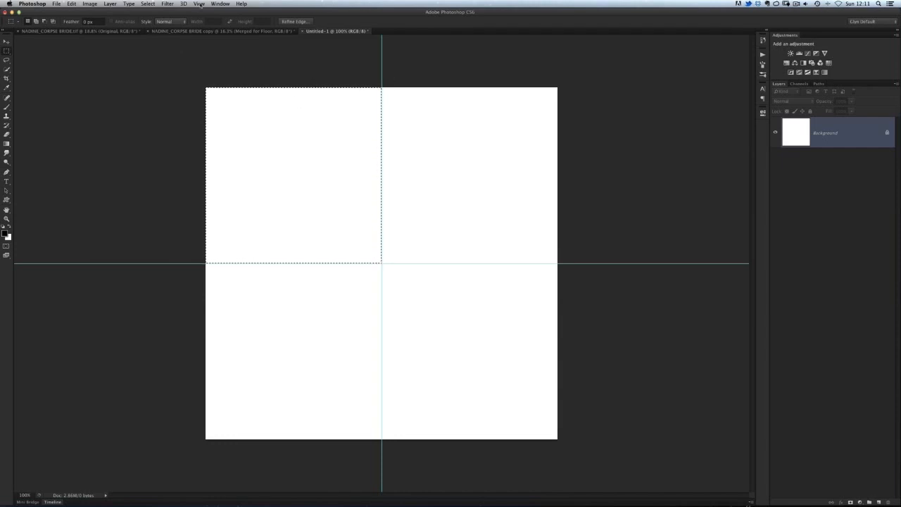
pyautogui.click(200, 4)
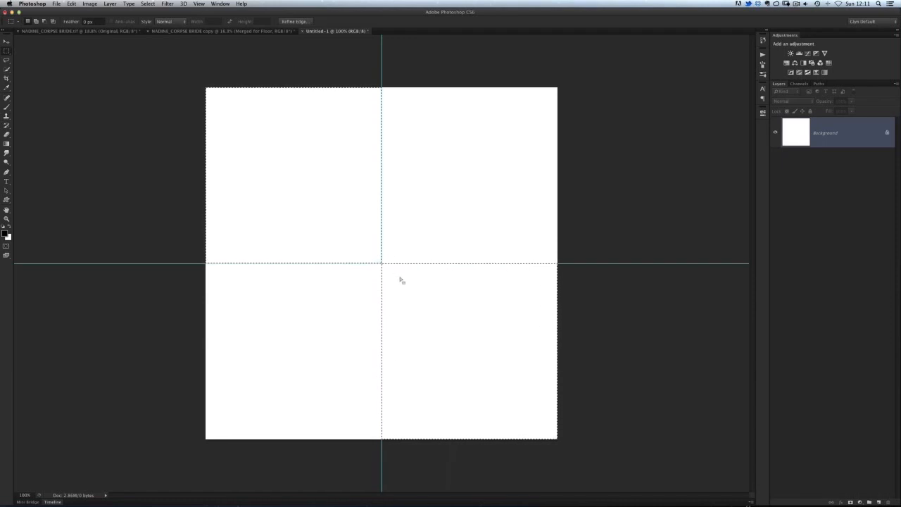
# - Fill the two selected quarters with black to make a checkerboard
pyautogui.click(71, 4)
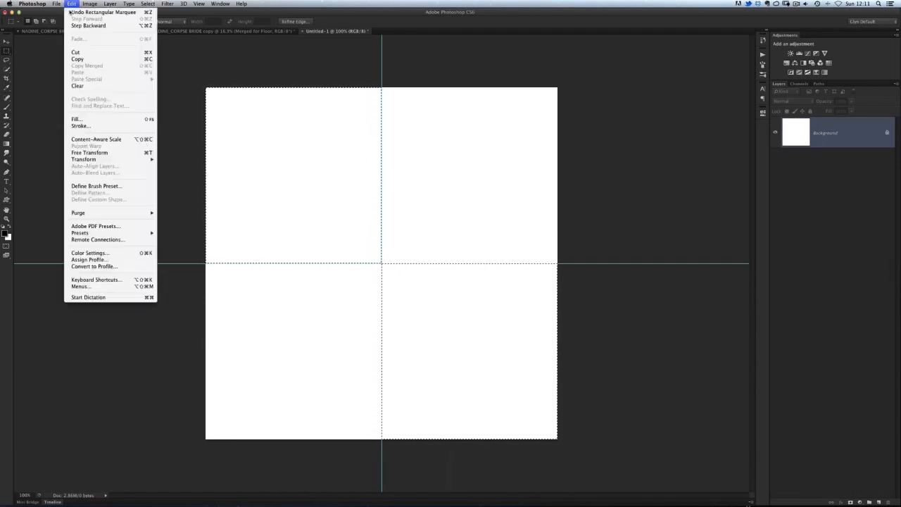
pyautogui.click(76, 118)
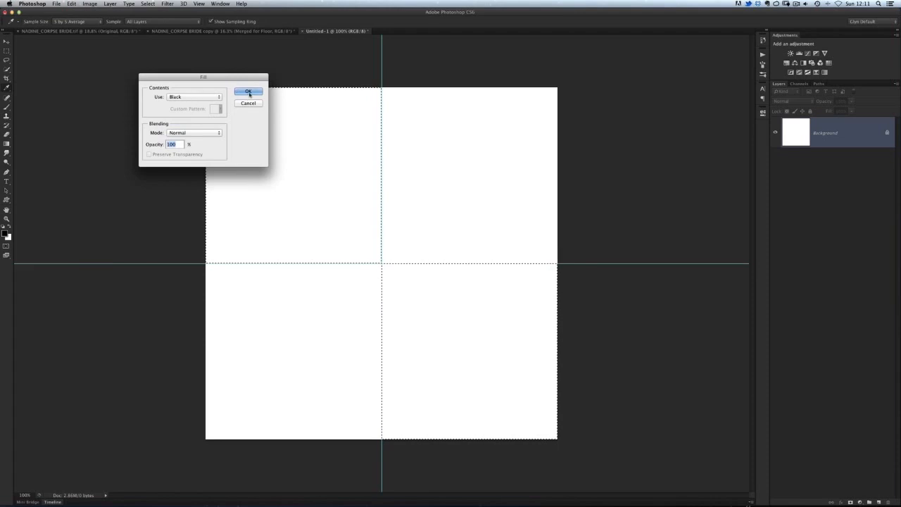
pyautogui.click(248, 92)
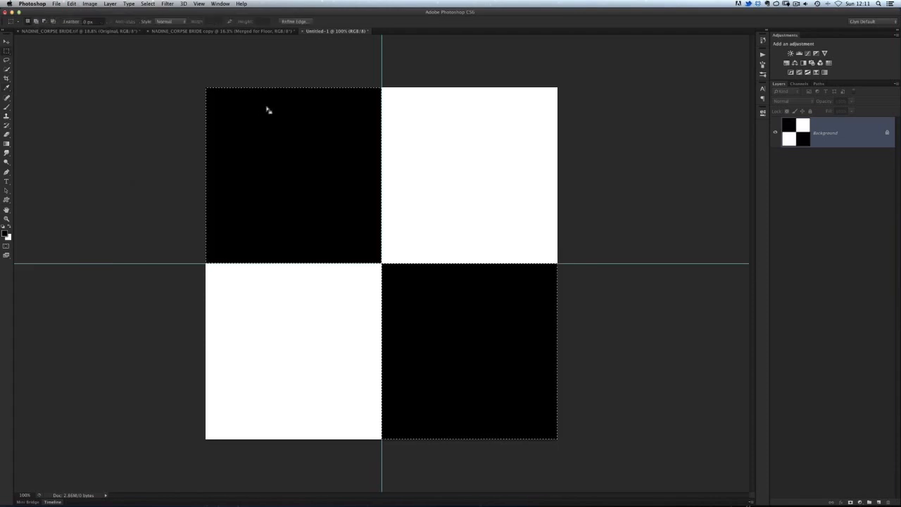
pyautogui.click(147, 4)
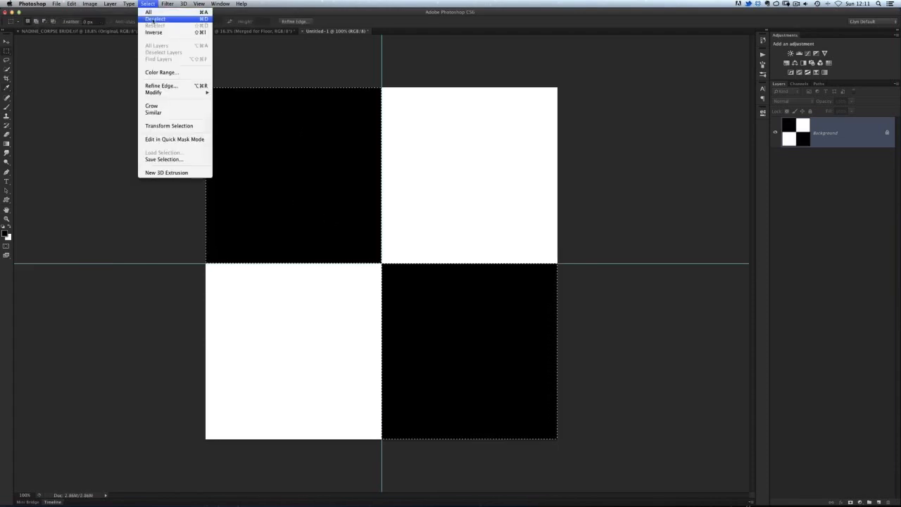
# - Deselect and define the checker tile as a pattern named 'Floor'
pyautogui.click(154, 19)
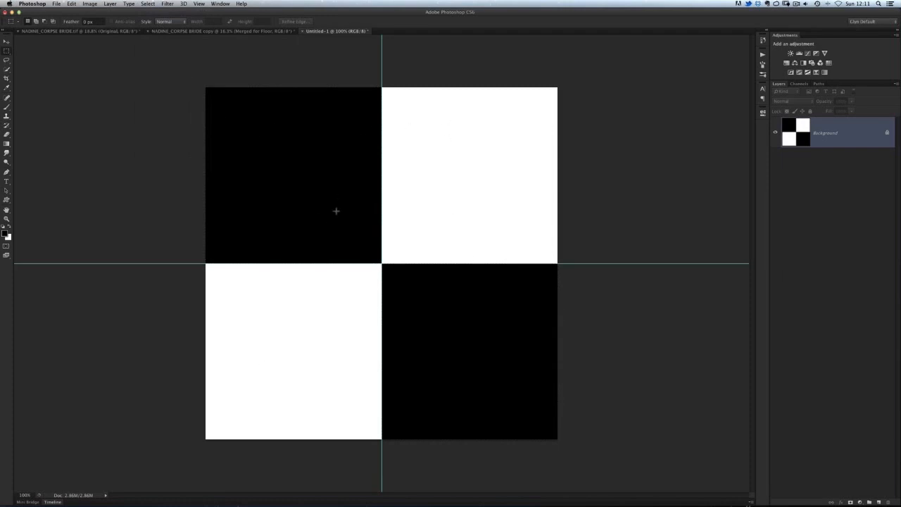
pyautogui.moveTo(353, 224)
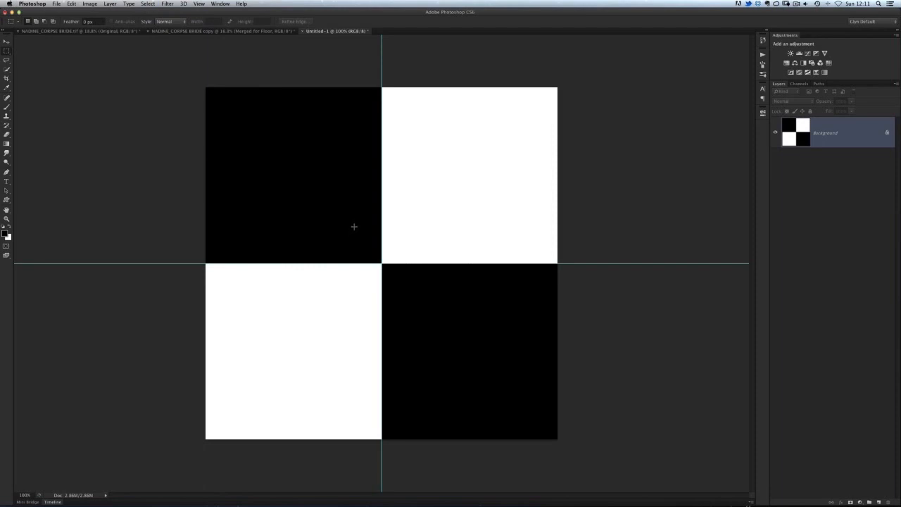
pyautogui.moveTo(157, 66)
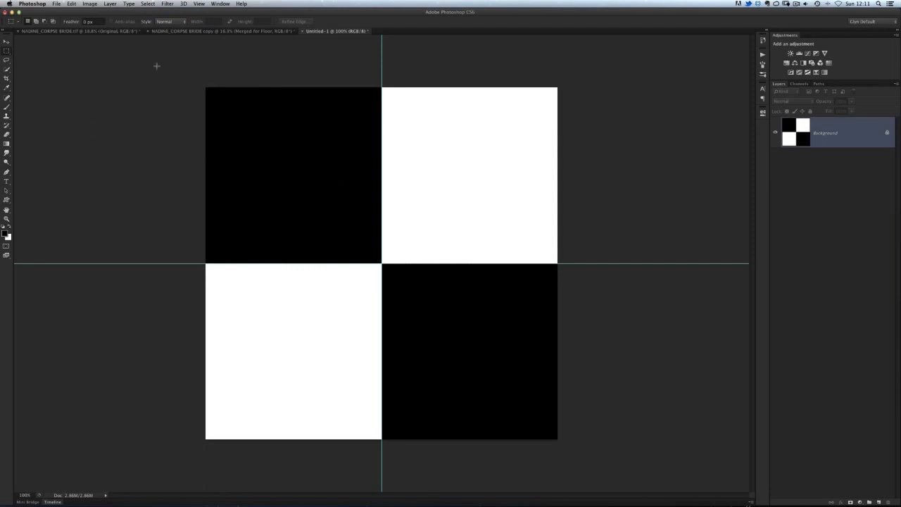
pyautogui.click(72, 4)
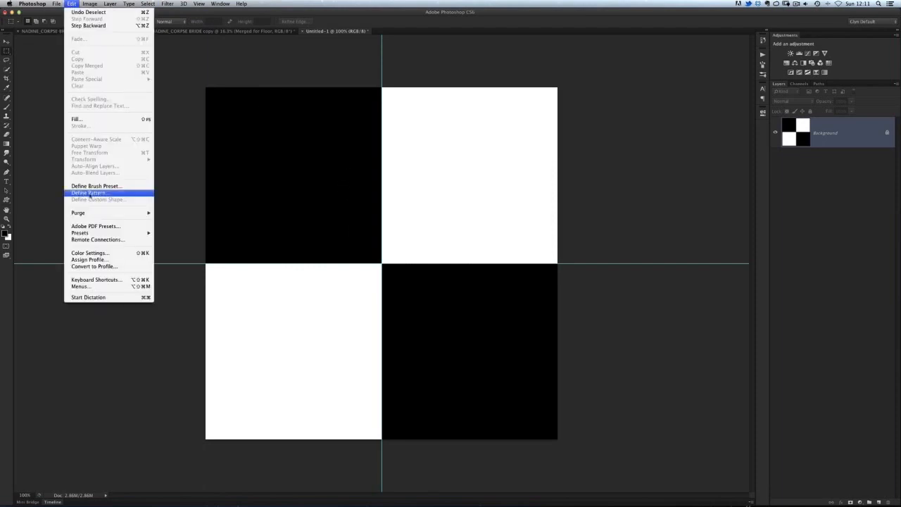
pyautogui.click(89, 192)
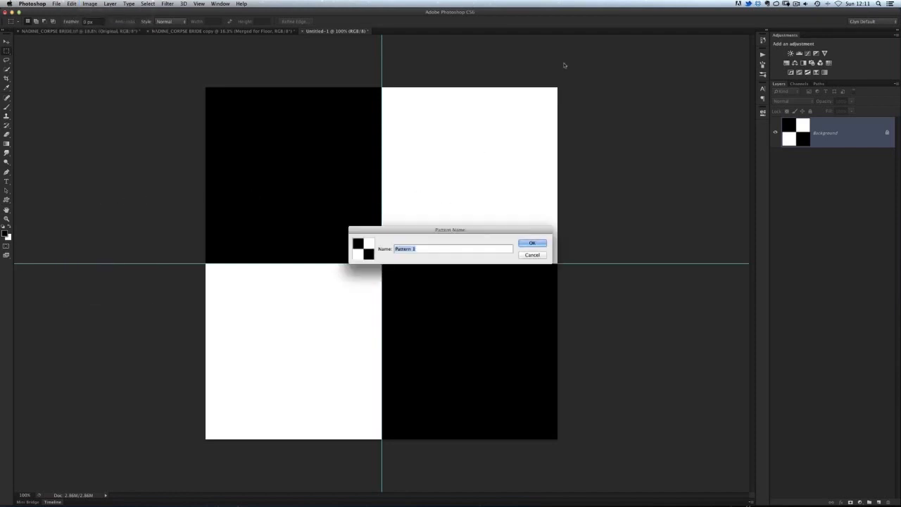
pyautogui.write('Floor')
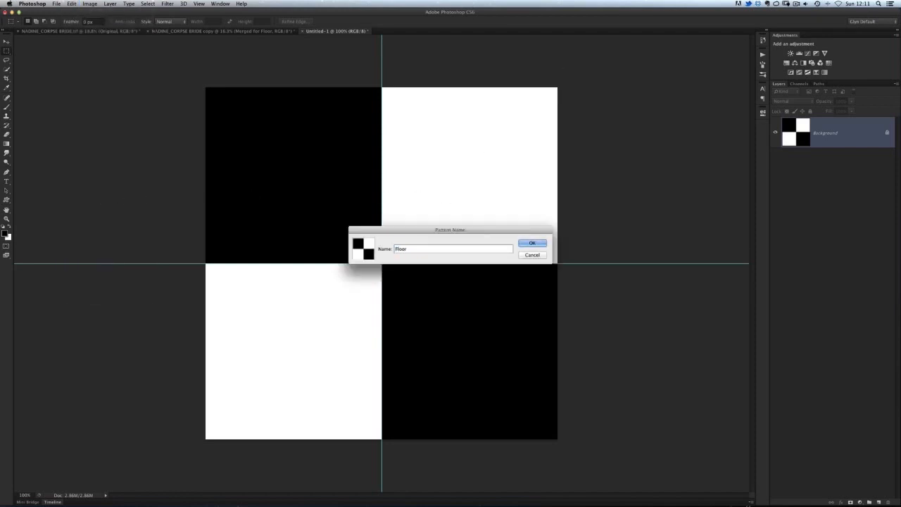
pyautogui.click(532, 243)
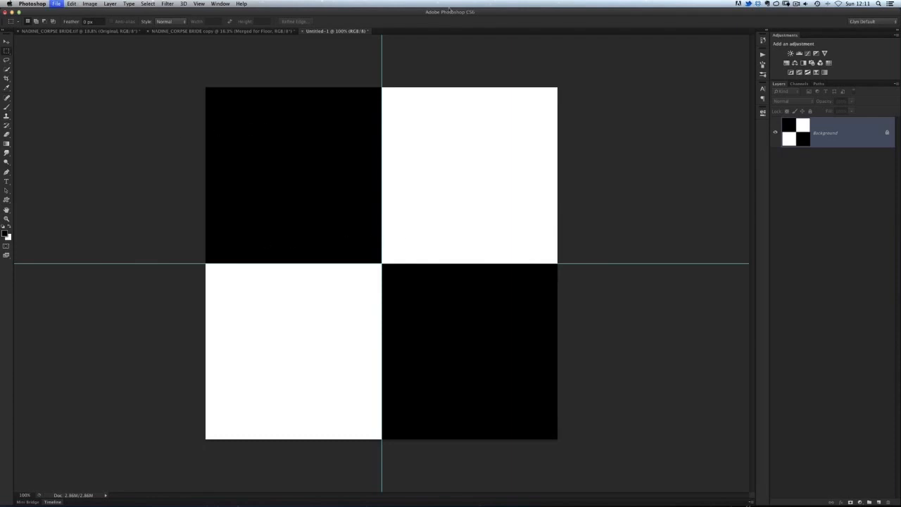
# - Add a 'Floor' pattern fill layer to the bride photo using the checker pattern at 100% scale
pyautogui.click(222, 31)
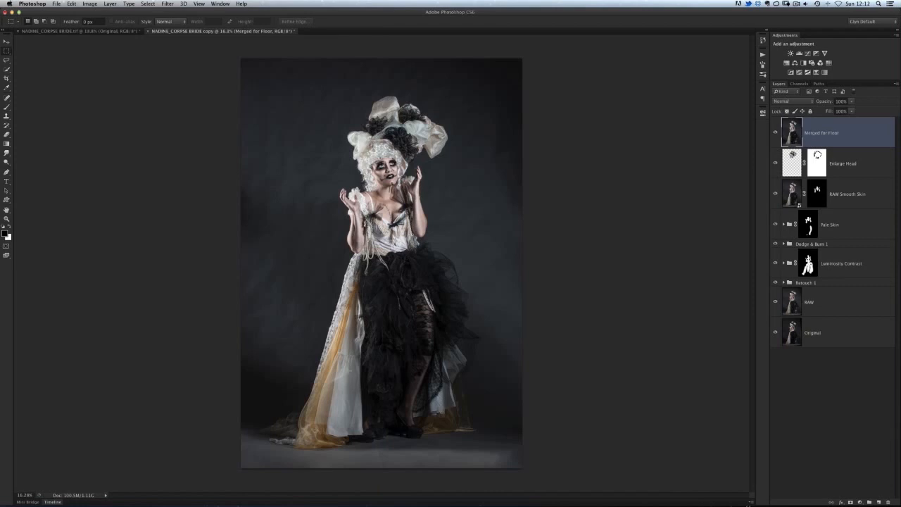
pyautogui.click(110, 4)
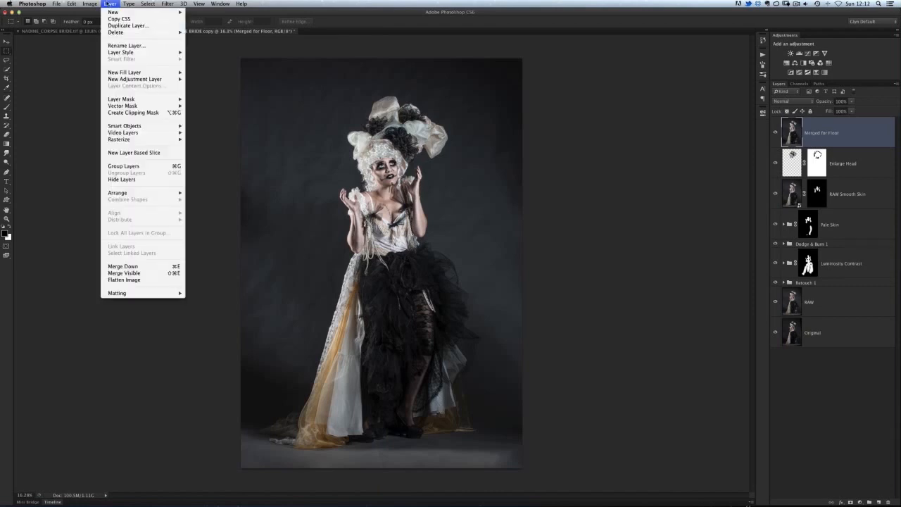
pyautogui.moveTo(124, 73)
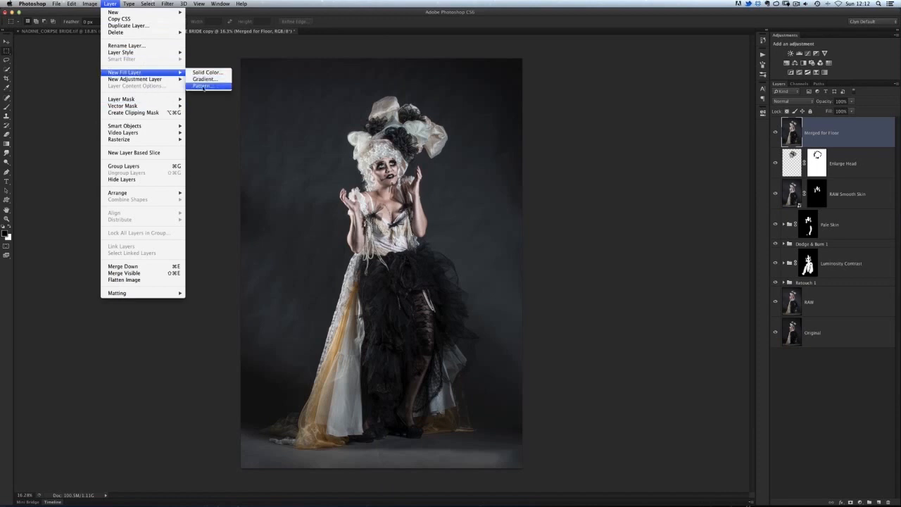
pyautogui.click(208, 72)
pyautogui.write('Floor')
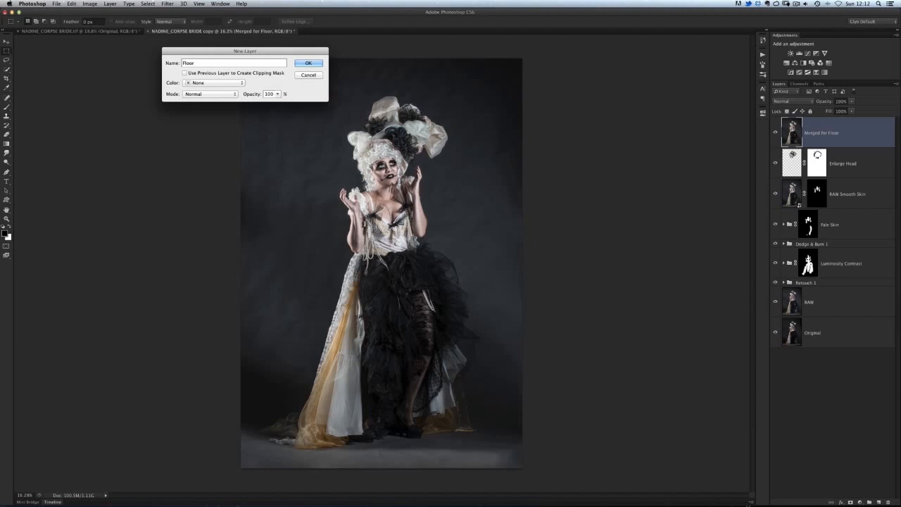
pyautogui.click(308, 63)
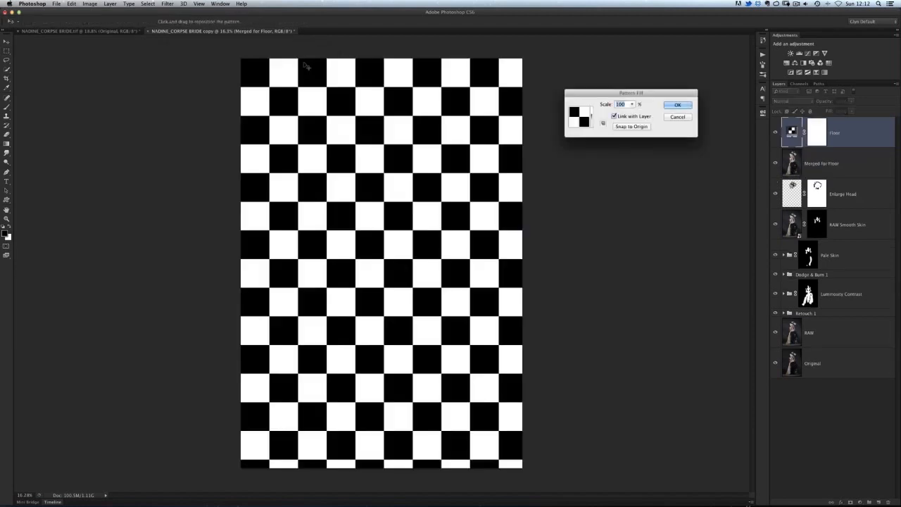
pyautogui.moveTo(391, 157)
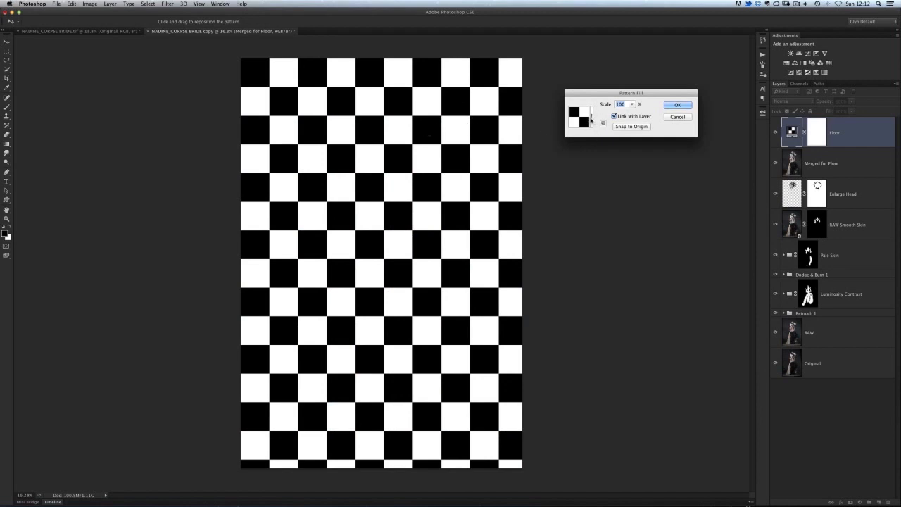
pyautogui.click(591, 120)
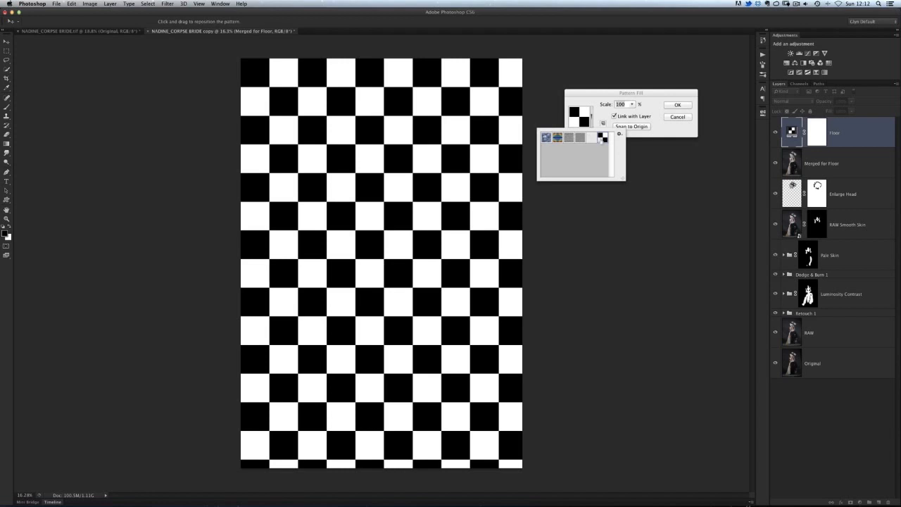
pyautogui.moveTo(570, 145)
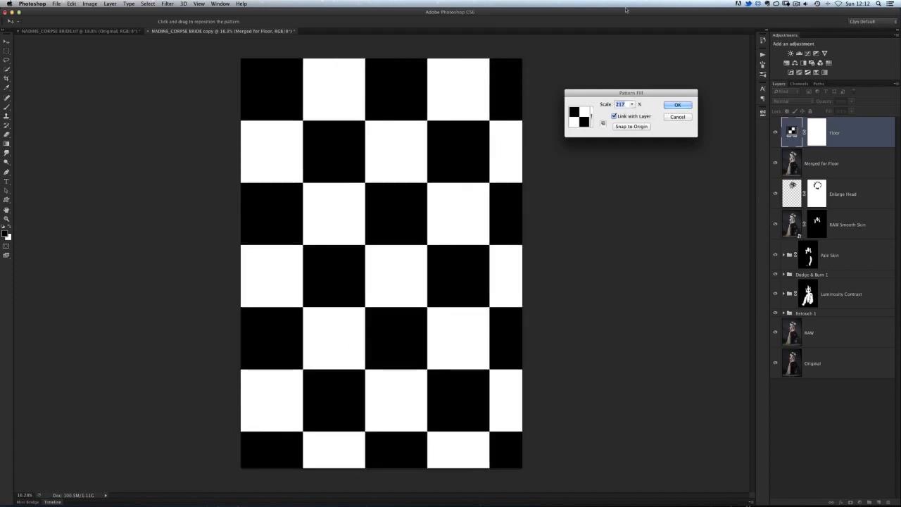
pyautogui.write('100')
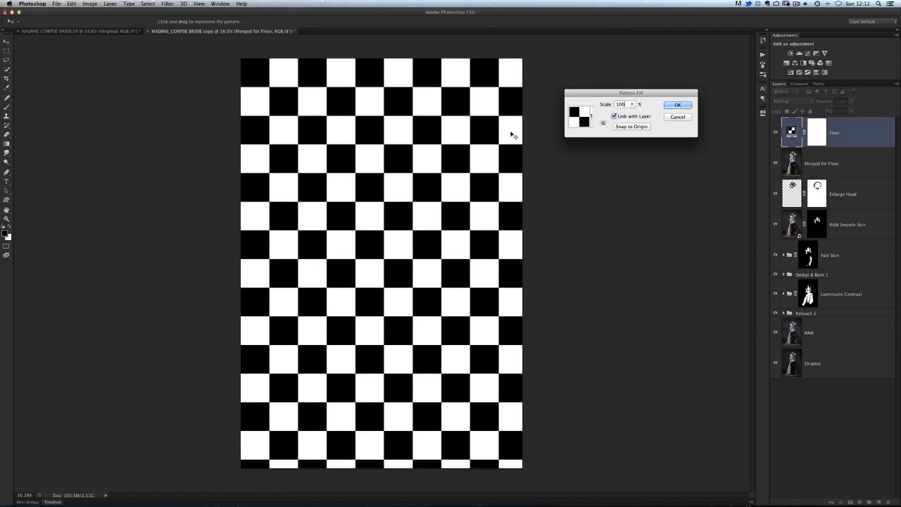
pyautogui.click(678, 105)
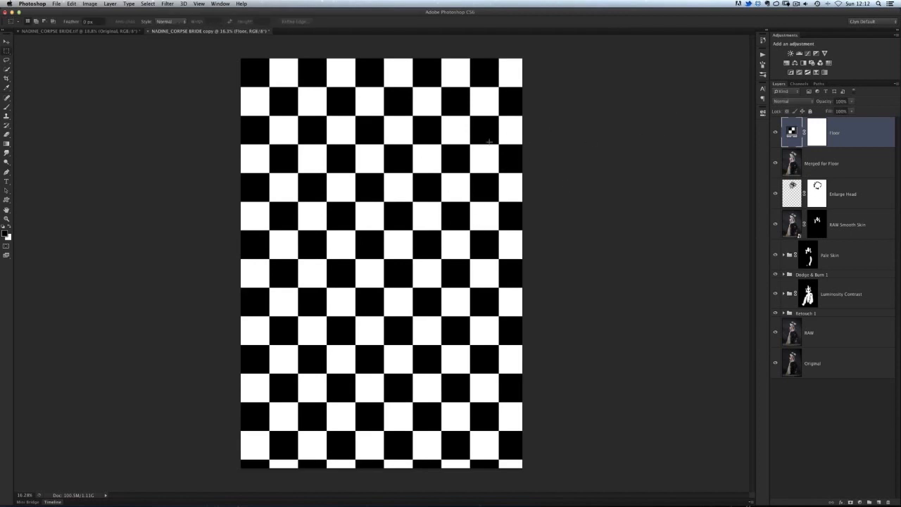
# - Rasterize the Floor fill layer and nudge the checkerboard downward with the Move tool
pyautogui.click(7, 40)
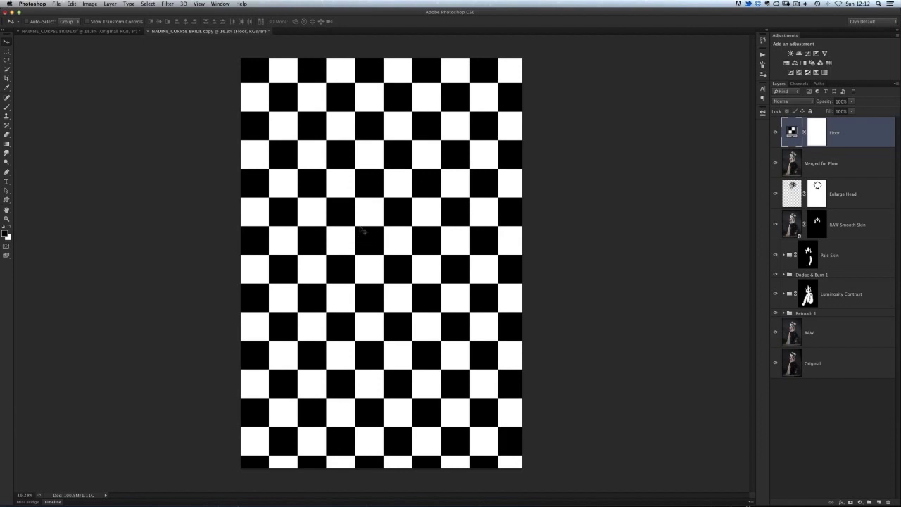
pyautogui.moveTo(201, 120)
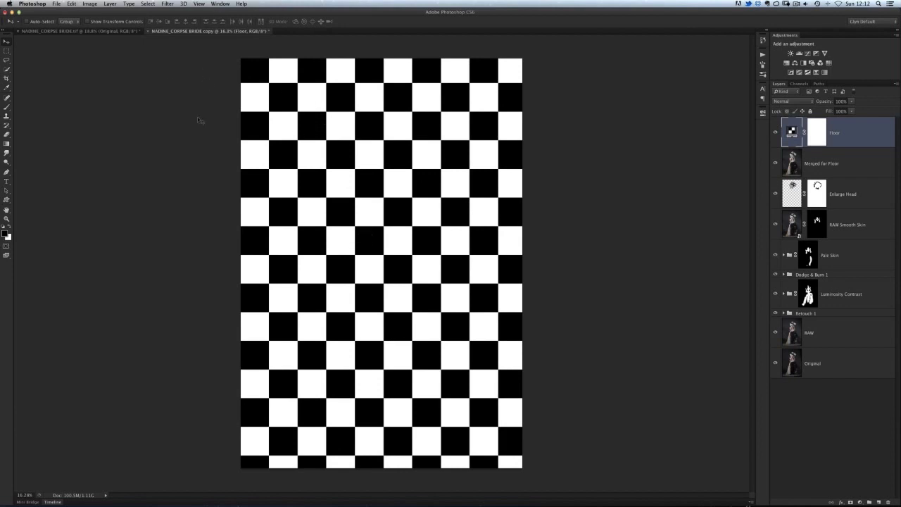
pyautogui.click(167, 4)
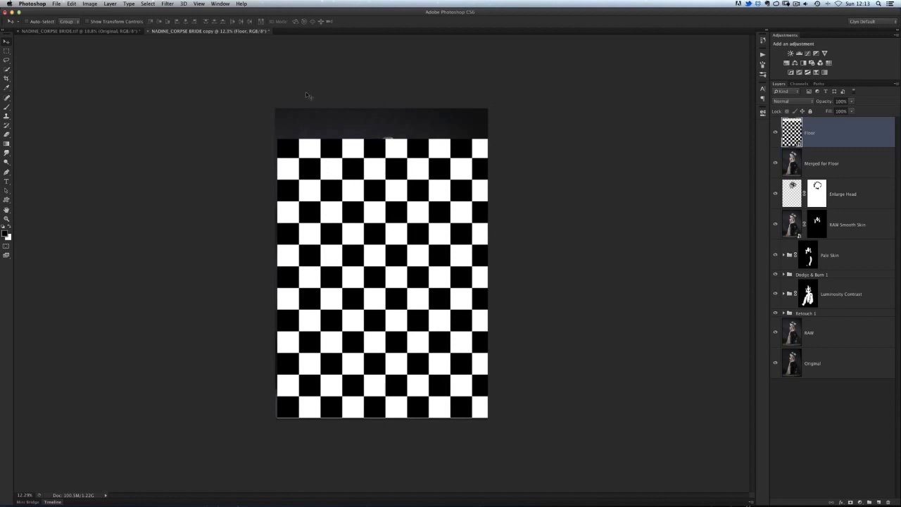
pyautogui.moveTo(354, 173)
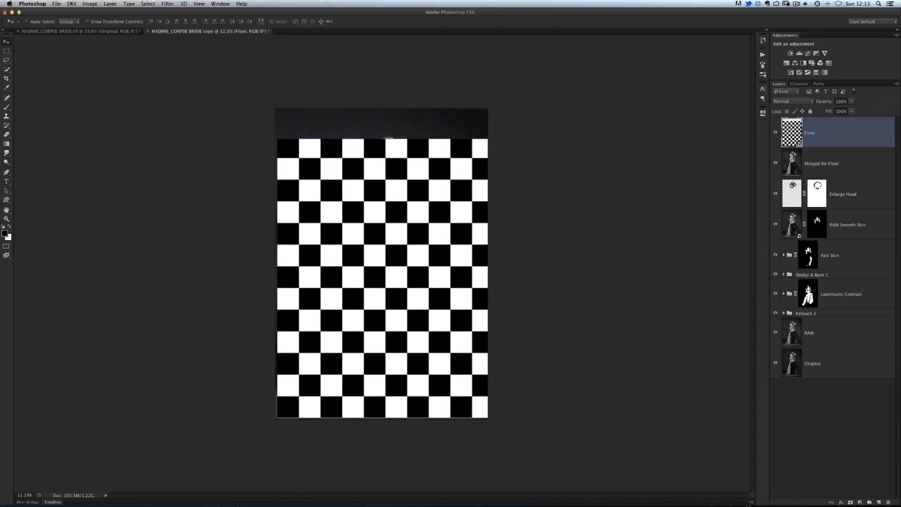
# - Free-transform the checkerboard, spreading its bottom corners outward into a receding perspective floor
pyautogui.click(71, 3)
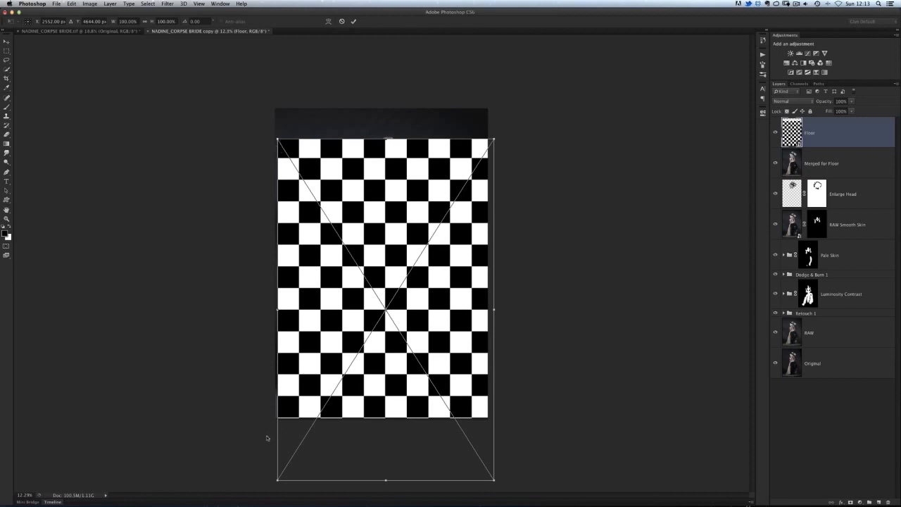
pyautogui.moveTo(254, 452)
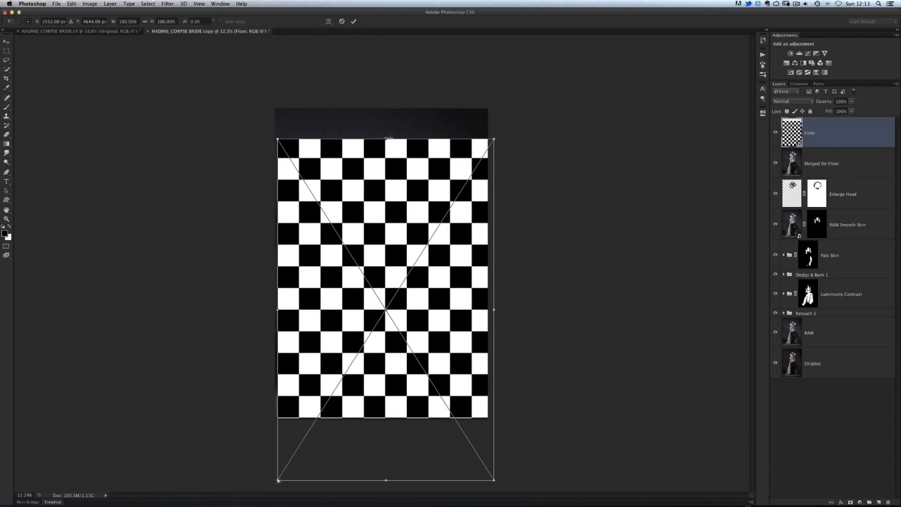
pyautogui.moveTo(279, 481); pyautogui.dragTo(55, 458)
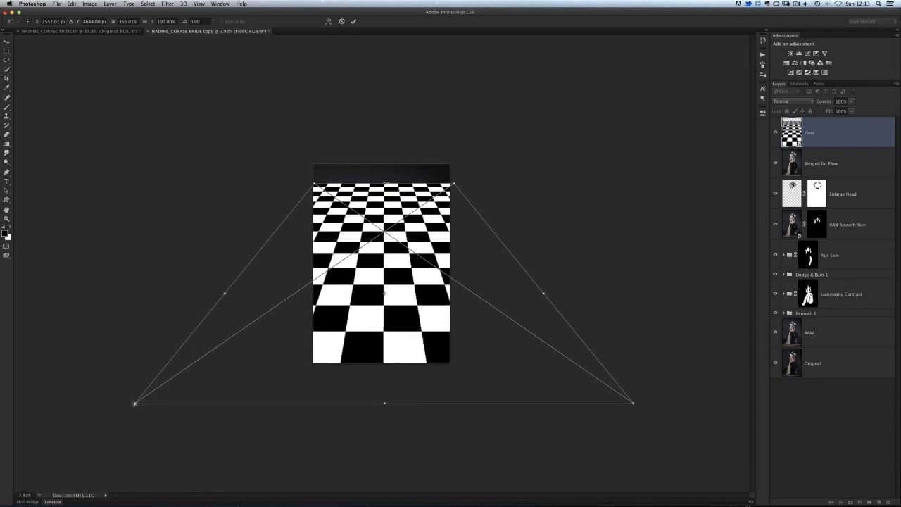
pyautogui.moveTo(135, 402); pyautogui.dragTo(91, 402)
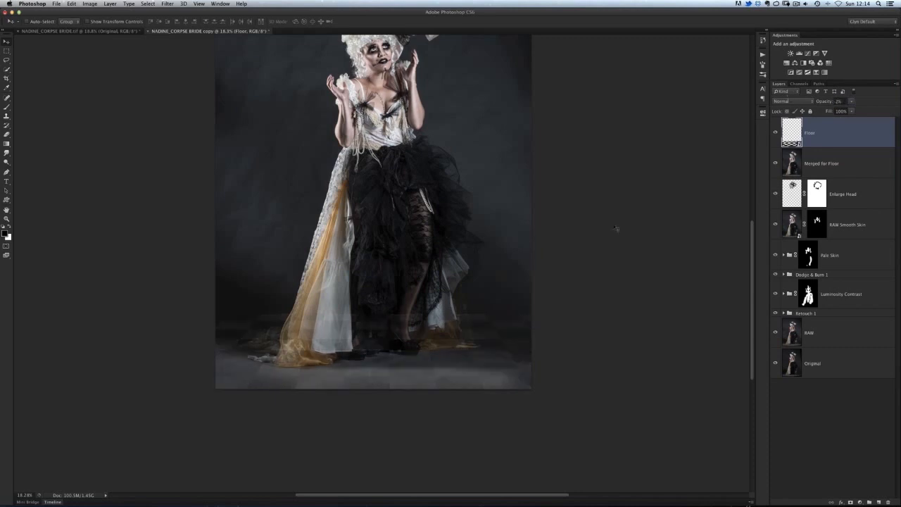
pyautogui.moveTo(449, 355)
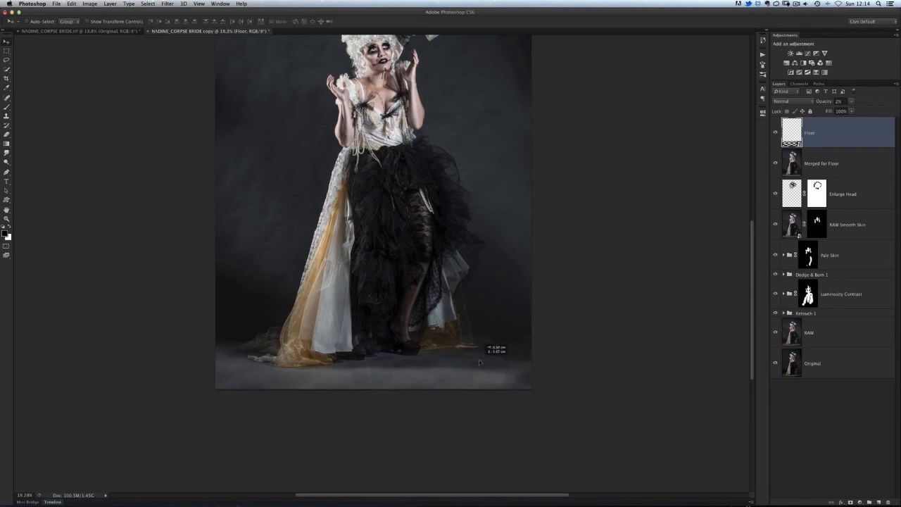
pyautogui.moveTo(494, 360)
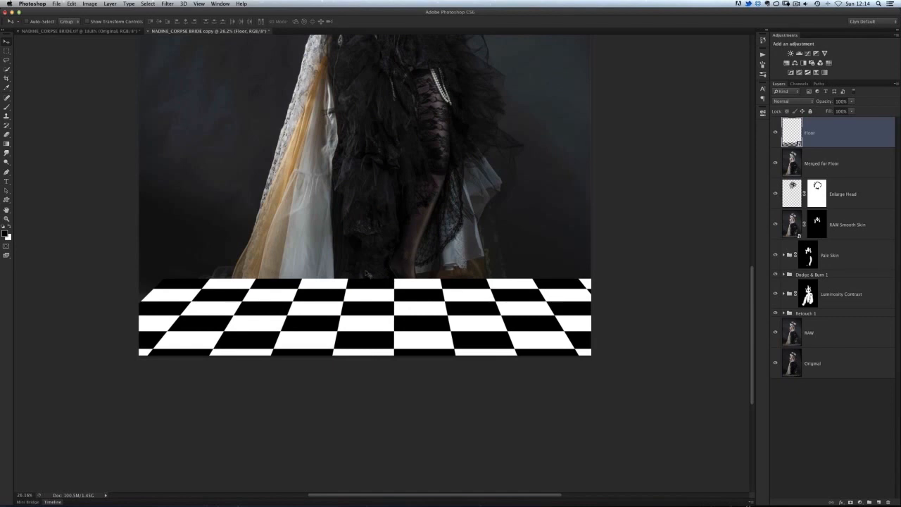
pyautogui.moveTo(383, 277)
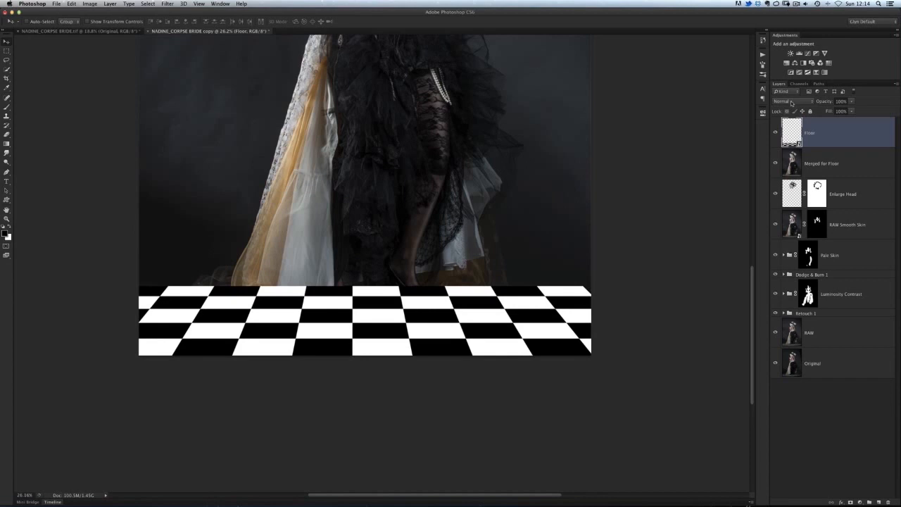
# - Change the Floor blending, add a layer mask, and paint out tiles around both shoes
pyautogui.click(787, 101)
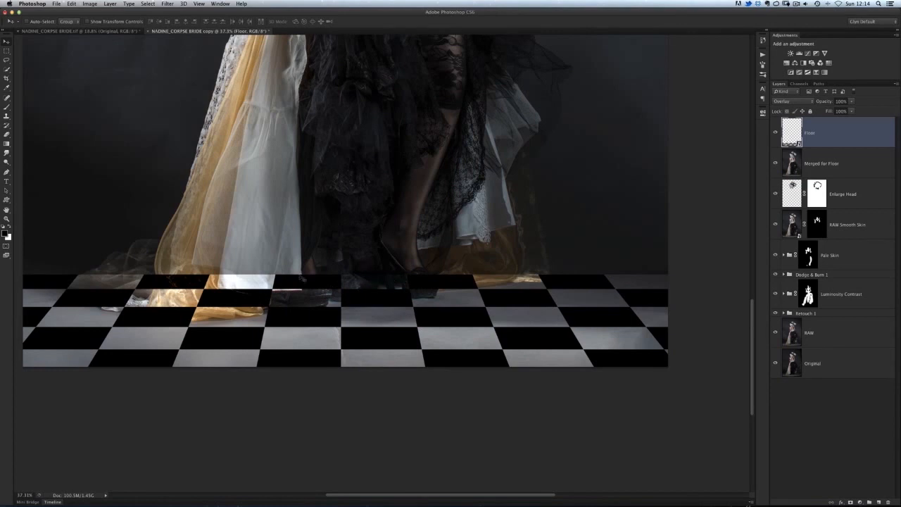
pyautogui.moveTo(716, 320)
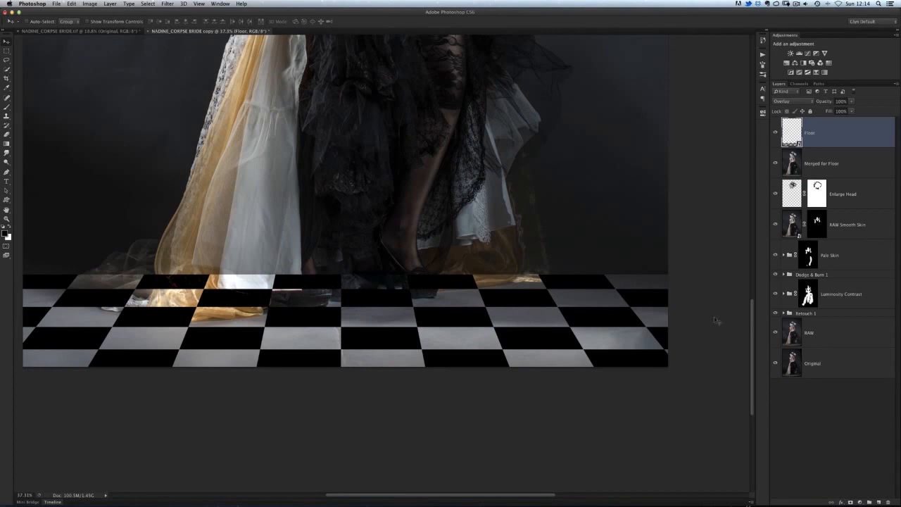
pyautogui.click(813, 133)
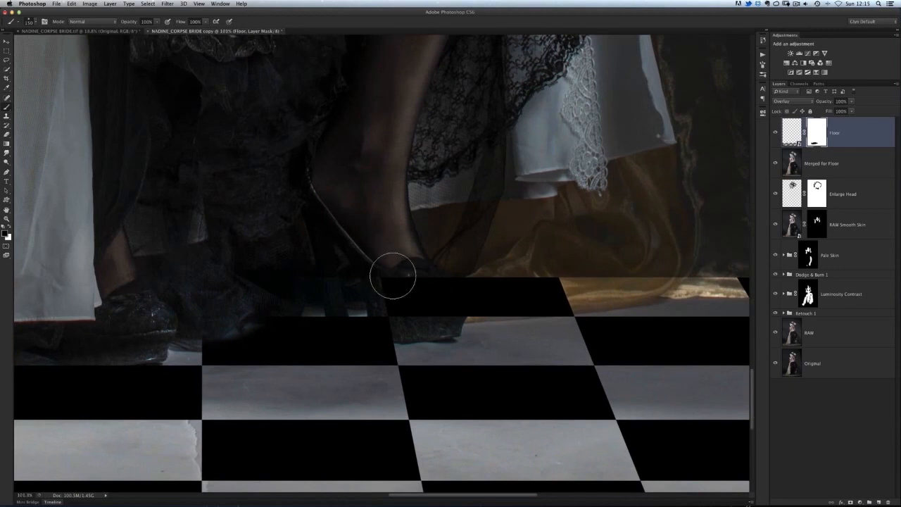
pyautogui.moveTo(393, 275); pyautogui.dragTo(418, 304)
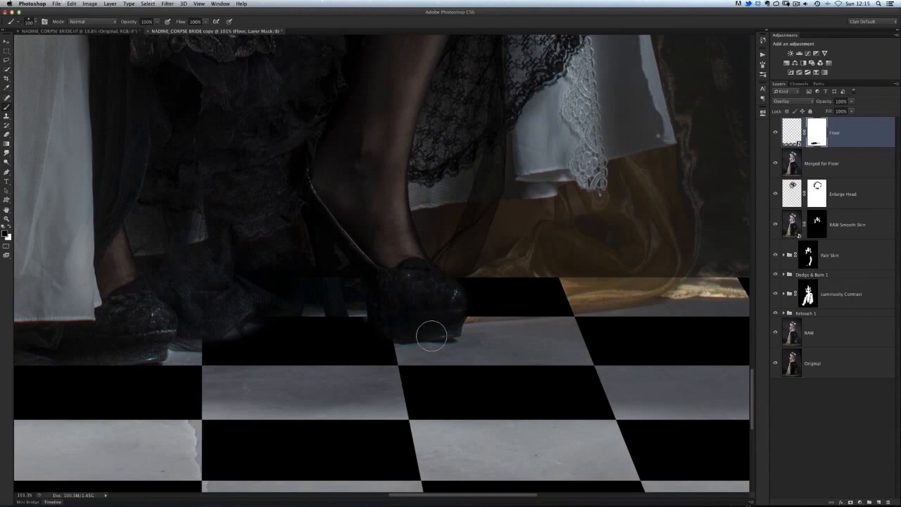
pyautogui.moveTo(432, 336); pyautogui.dragTo(473, 301)
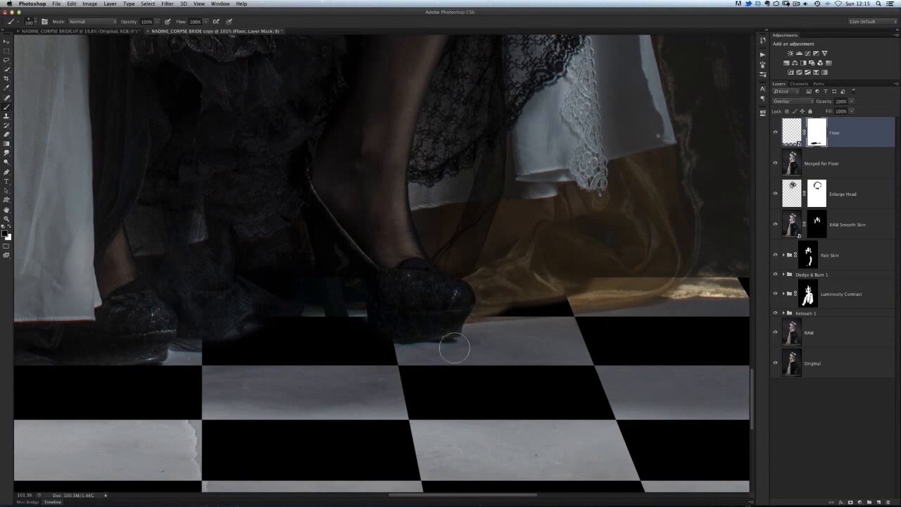
pyautogui.moveTo(493, 277)
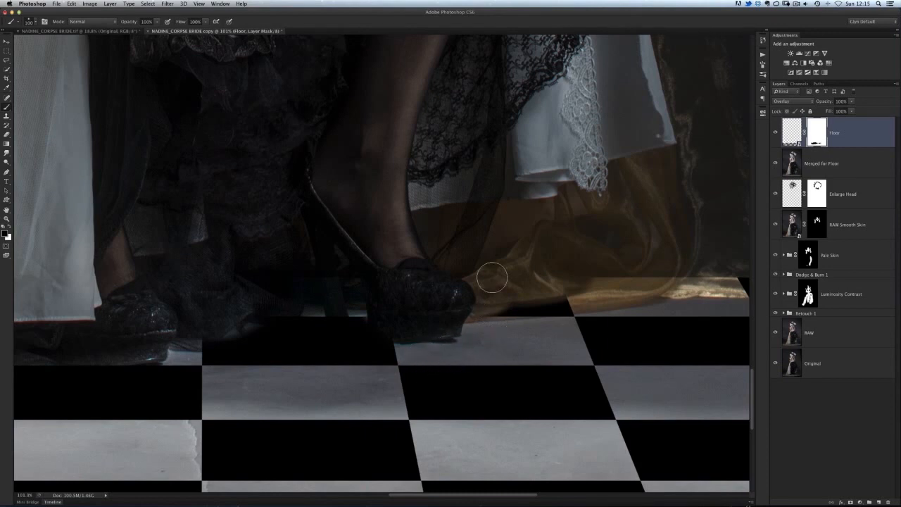
pyautogui.moveTo(493, 276); pyautogui.dragTo(503, 303)
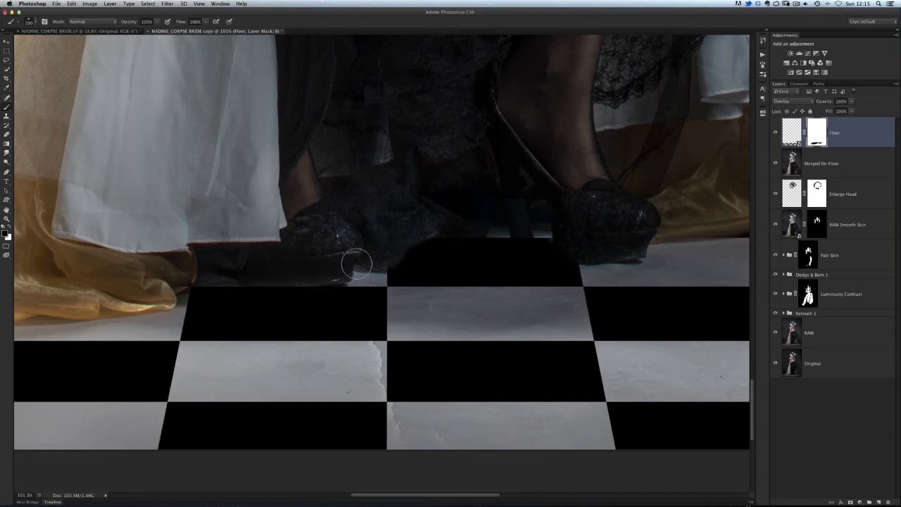
pyautogui.moveTo(359, 264); pyautogui.dragTo(468, 217)
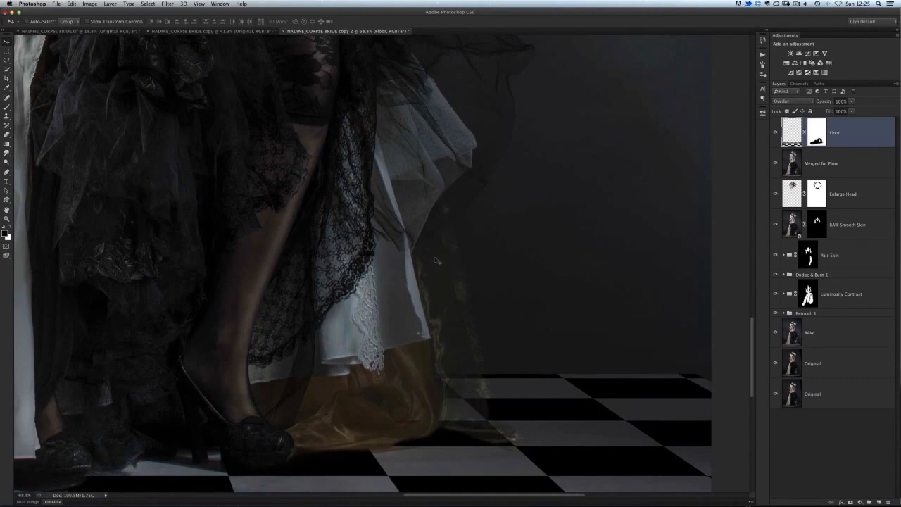
pyautogui.moveTo(451, 384)
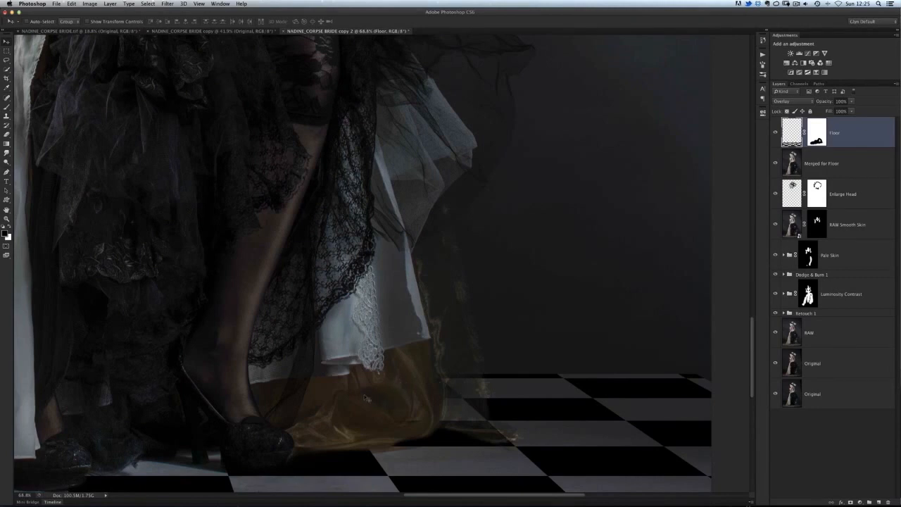
pyautogui.moveTo(409, 274)
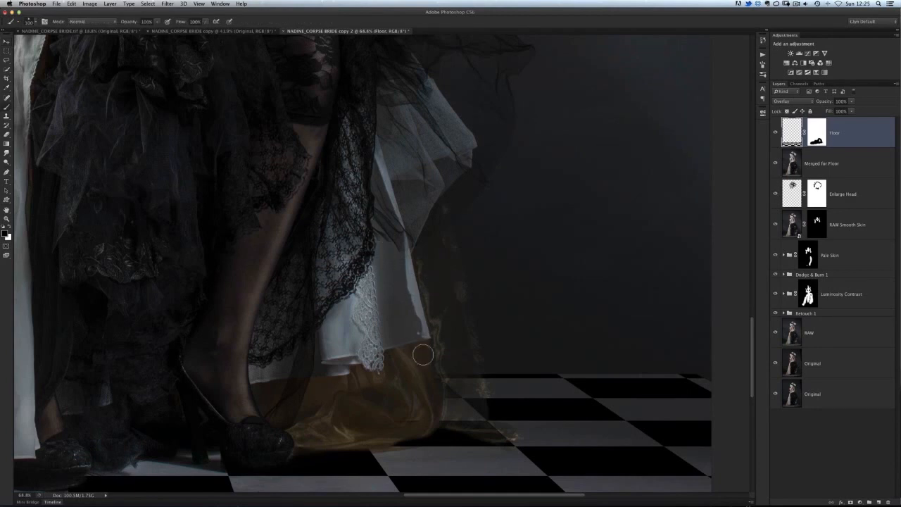
pyautogui.moveTo(461, 386)
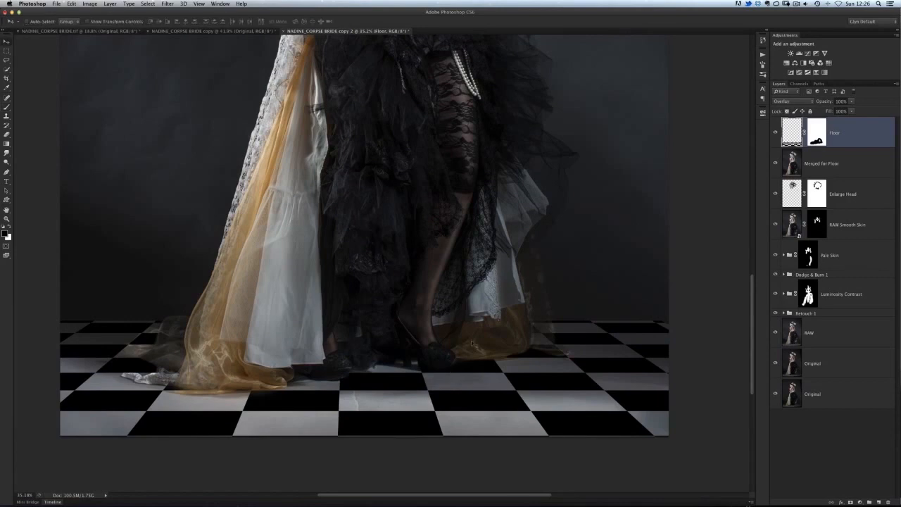
pyautogui.moveTo(441, 218)
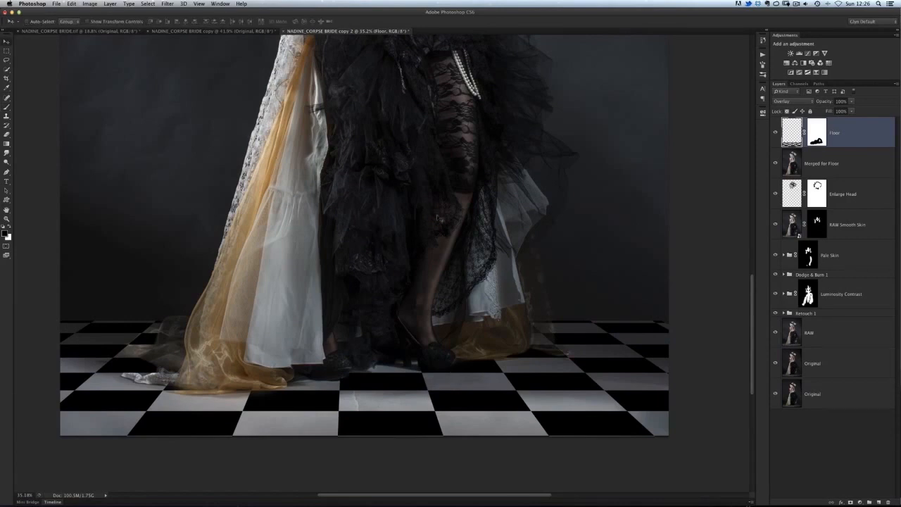
pyautogui.moveTo(107, 202)
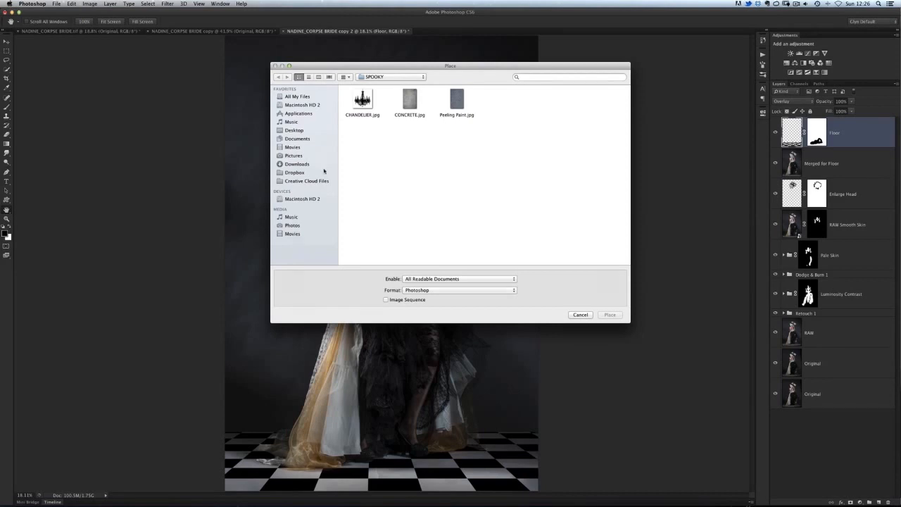
pyautogui.moveTo(346, 185)
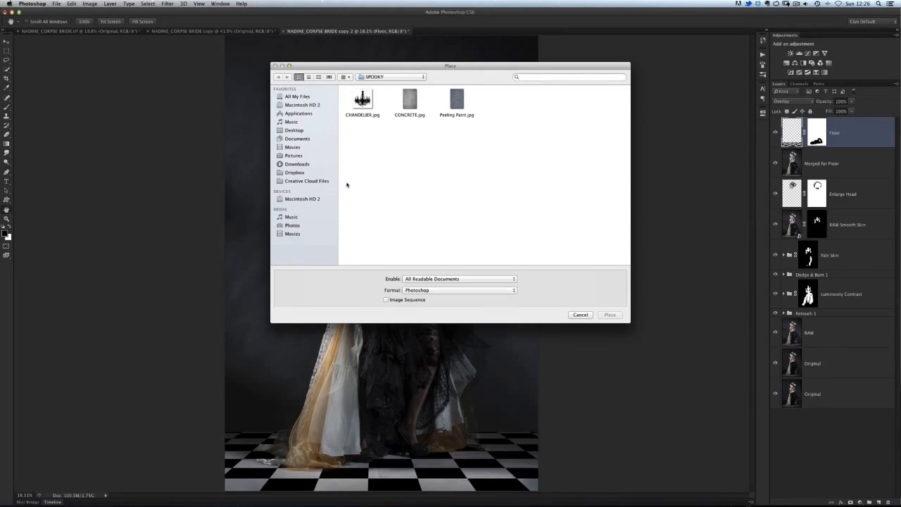
pyautogui.moveTo(358, 195)
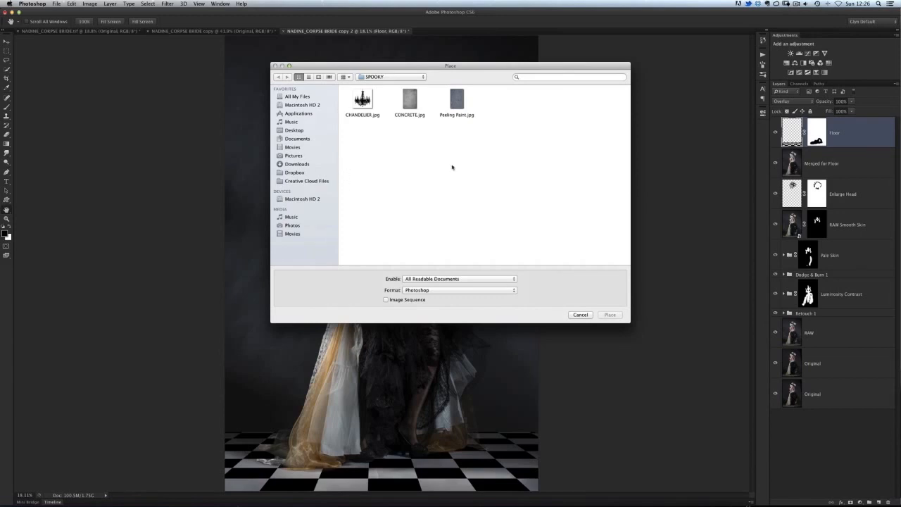
# - Place CONCRETE.jpg from the SPOOKY folder as a new layer
pyautogui.click(410, 99)
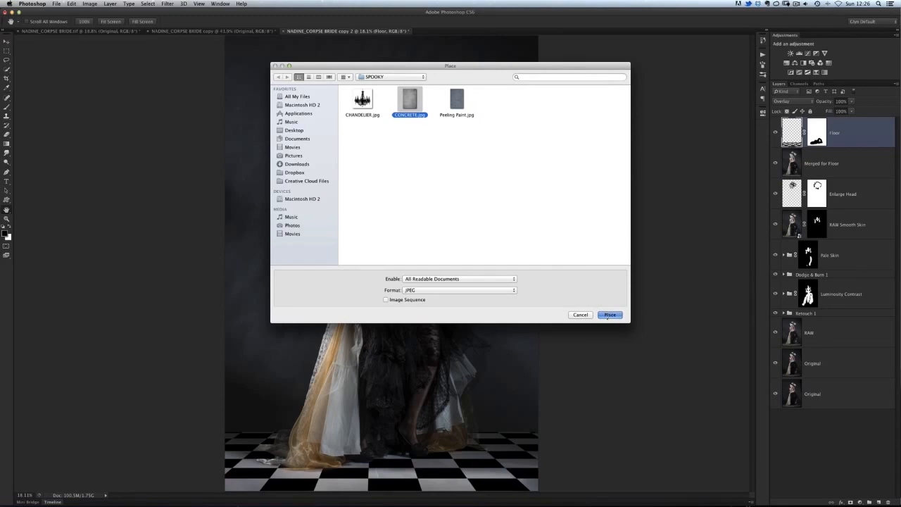
pyautogui.click(610, 315)
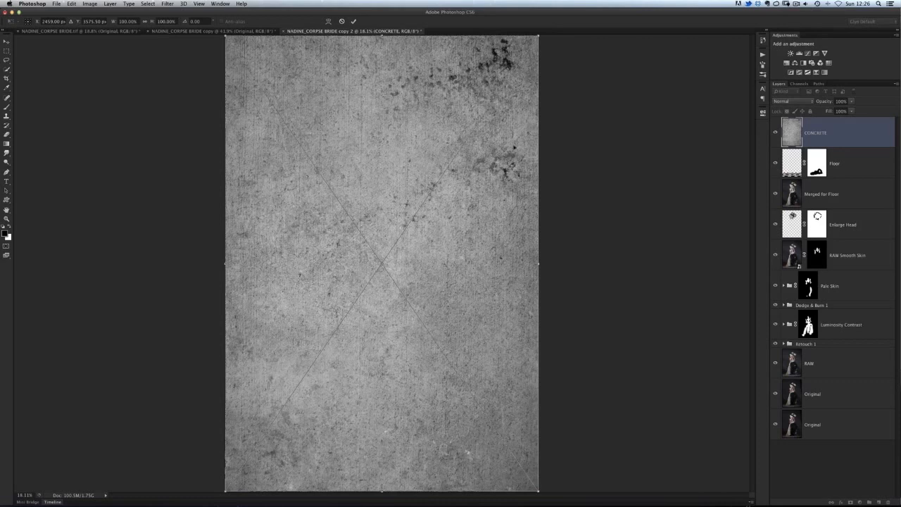
pyautogui.moveTo(360, 275)
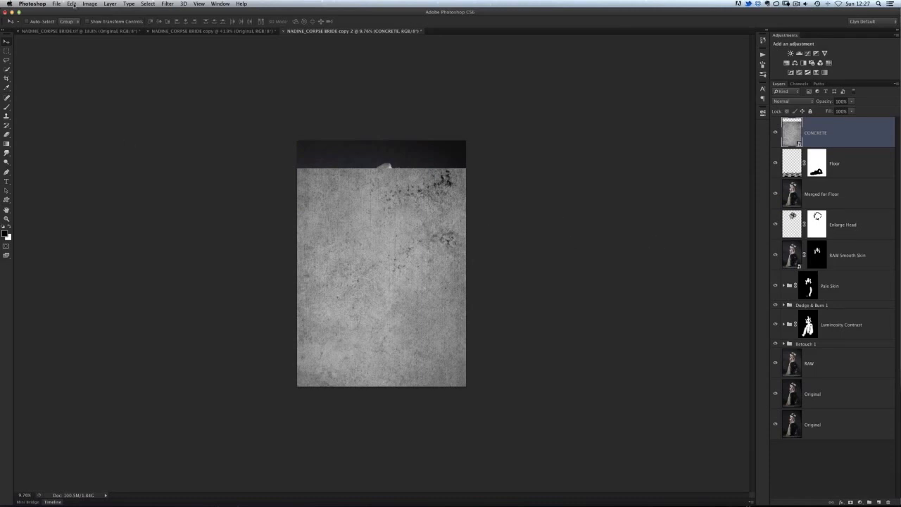
# - Apply Perspective to the CONCRETE layer, spreading its bottom edge wide like a receding floor
pyautogui.click(71, 4)
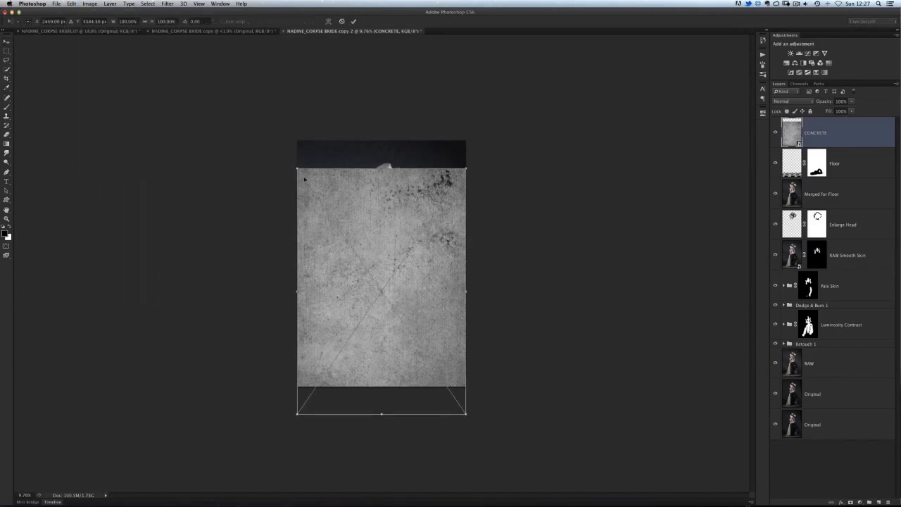
pyautogui.moveTo(366, 259)
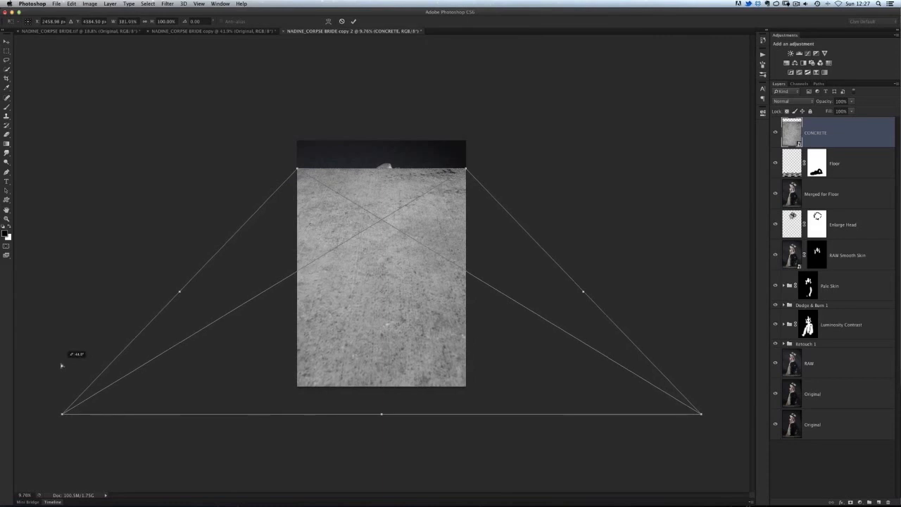
pyautogui.moveTo(62, 414); pyautogui.dragTo(39, 414)
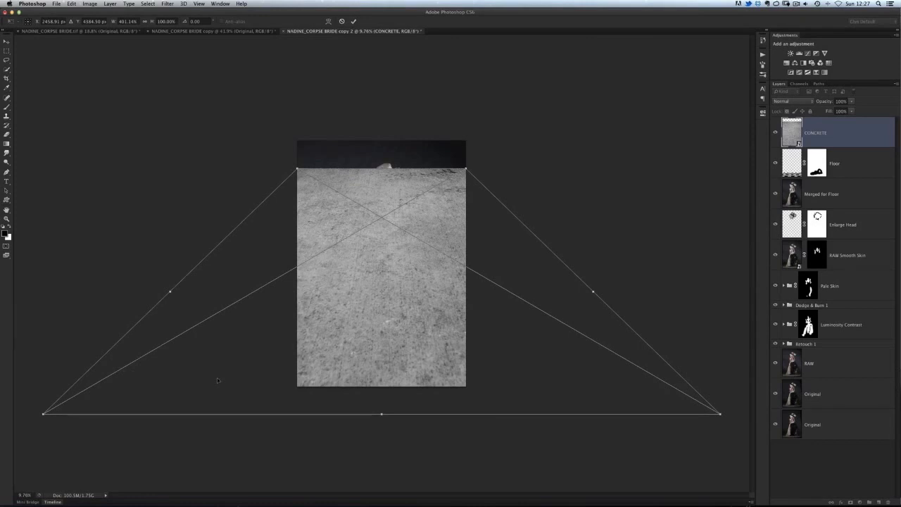
pyautogui.moveTo(218, 378)
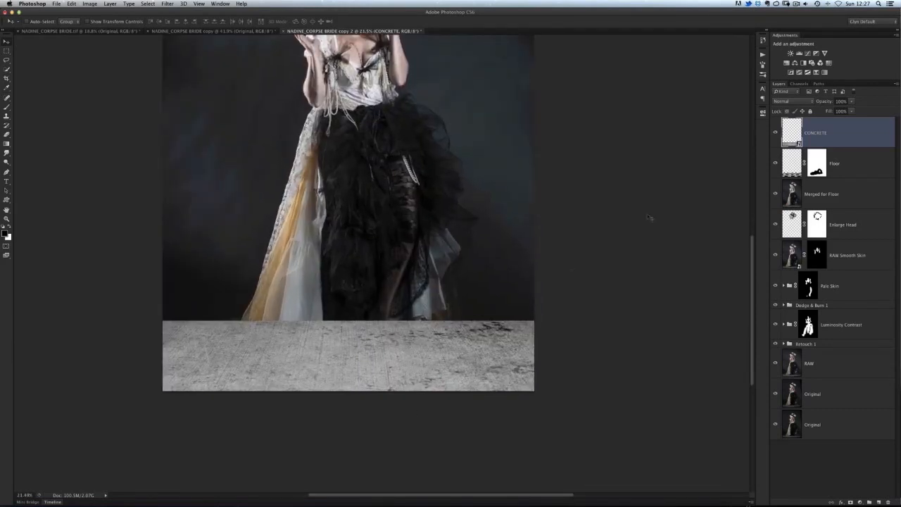
# - Set the CONCRETE layer to Overlay blend mode at 57% opacity
pyautogui.click(794, 101)
pyautogui.write('57')
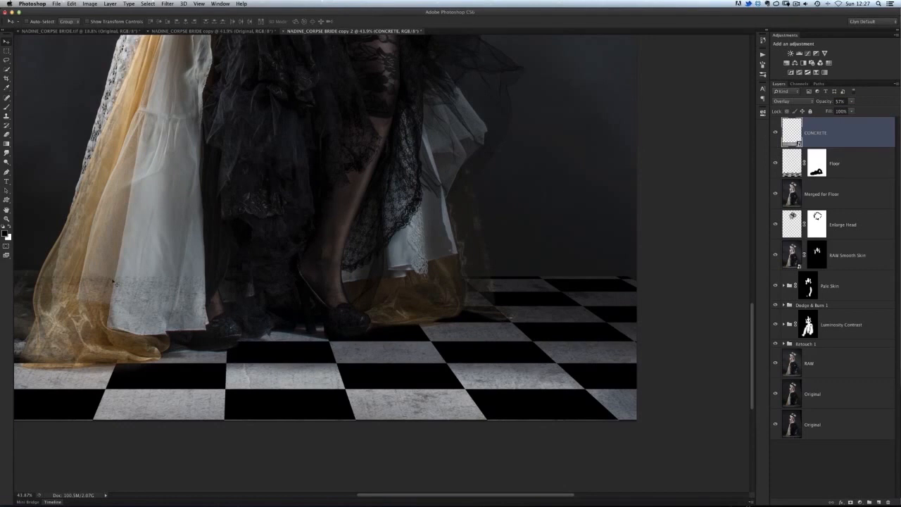
pyautogui.moveTo(381, 300)
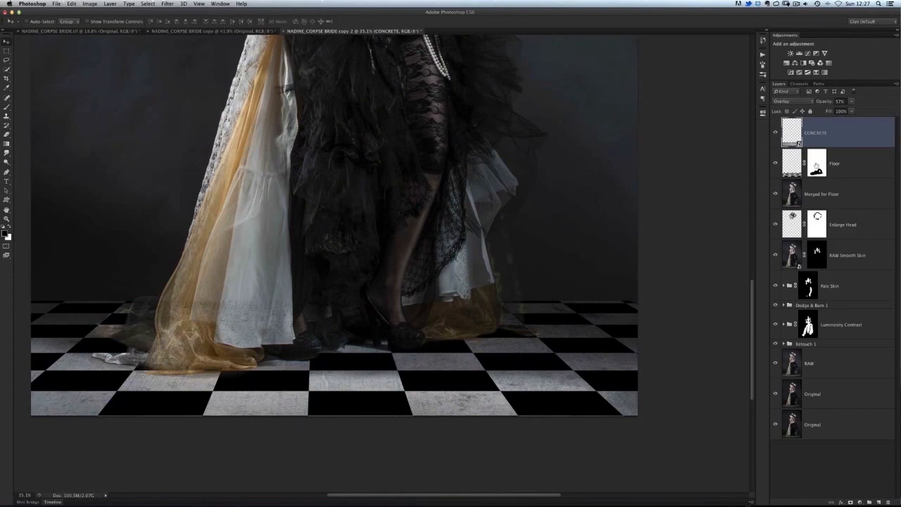
pyautogui.click(834, 163)
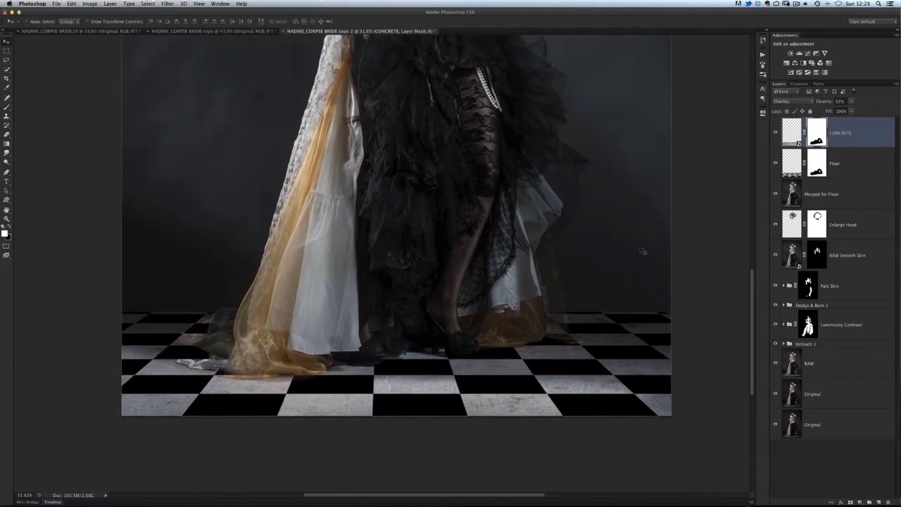
pyautogui.moveTo(480, 312)
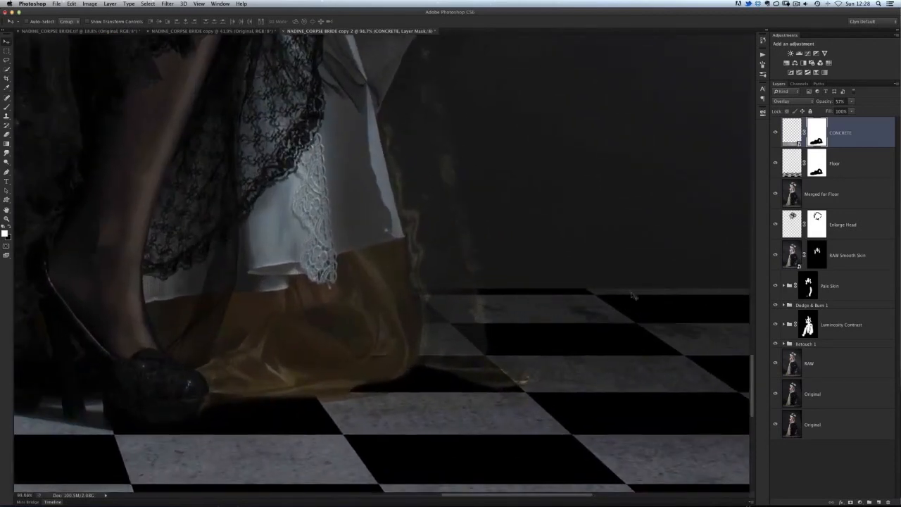
pyautogui.moveTo(609, 295)
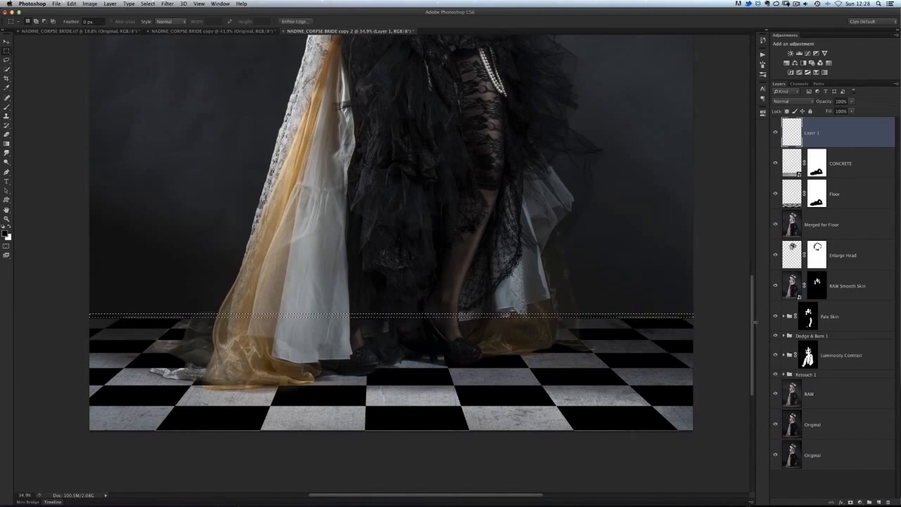
# - Fill the horizon strip selection with black on Layer 1, then deselect
pyautogui.click(72, 4)
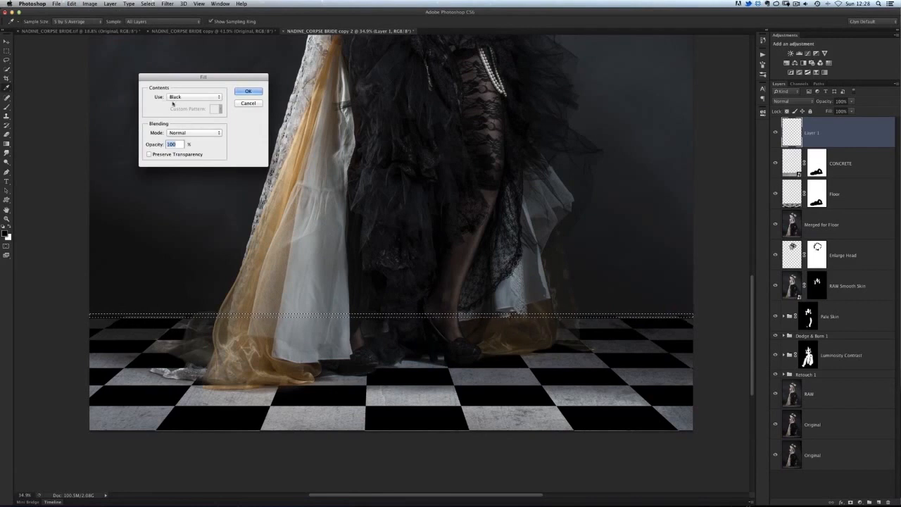
pyautogui.click(248, 91)
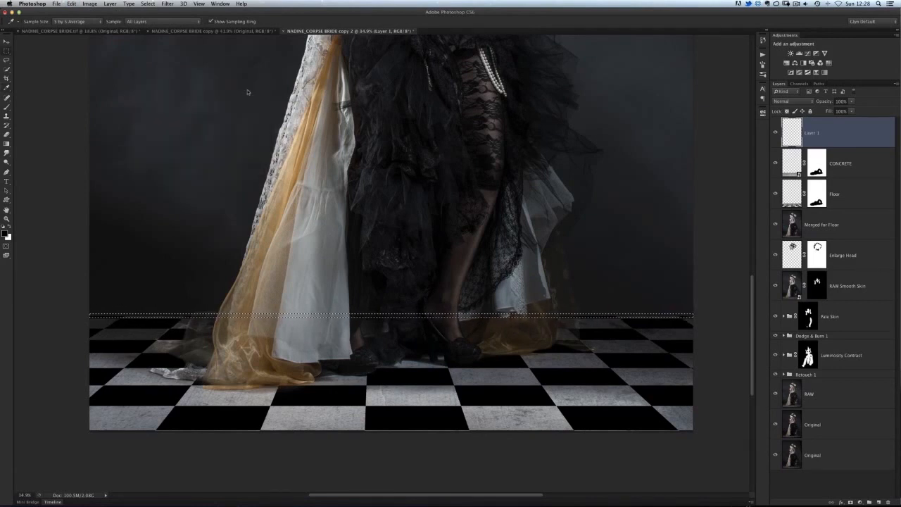
pyautogui.click(148, 4)
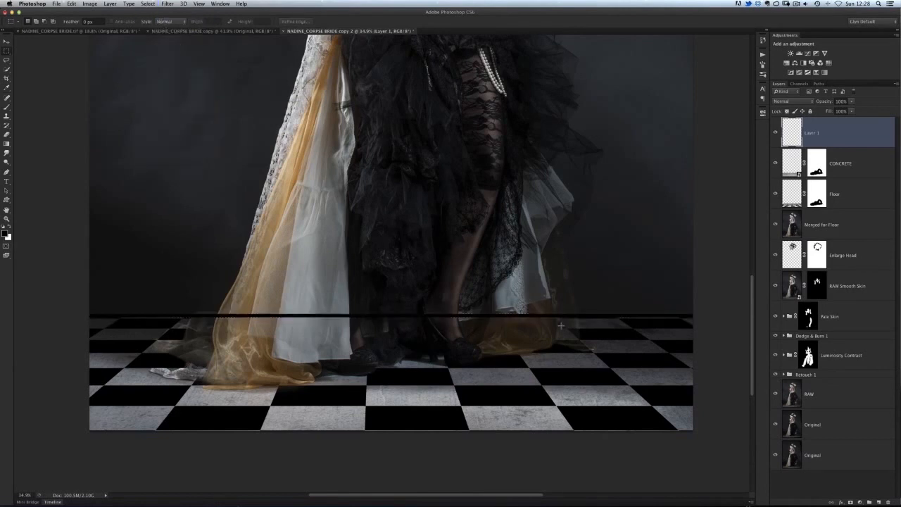
pyautogui.moveTo(397, 305)
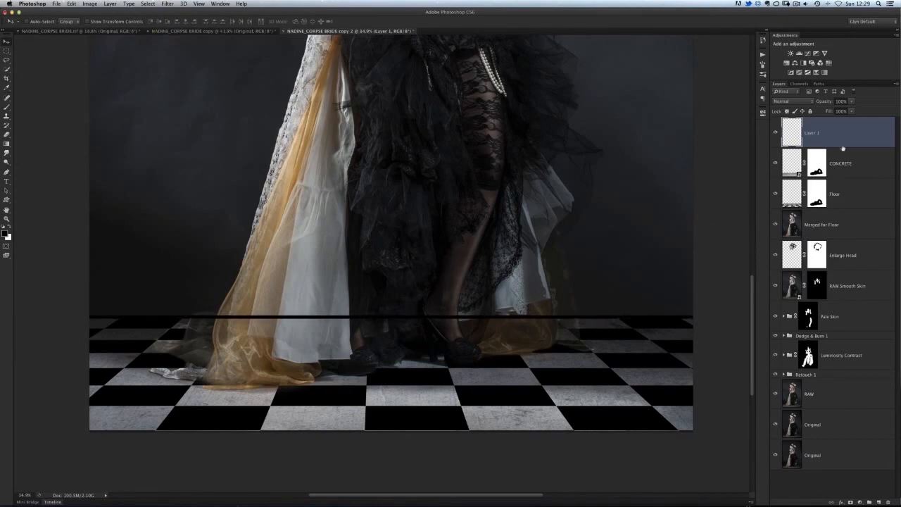
pyautogui.click(840, 163)
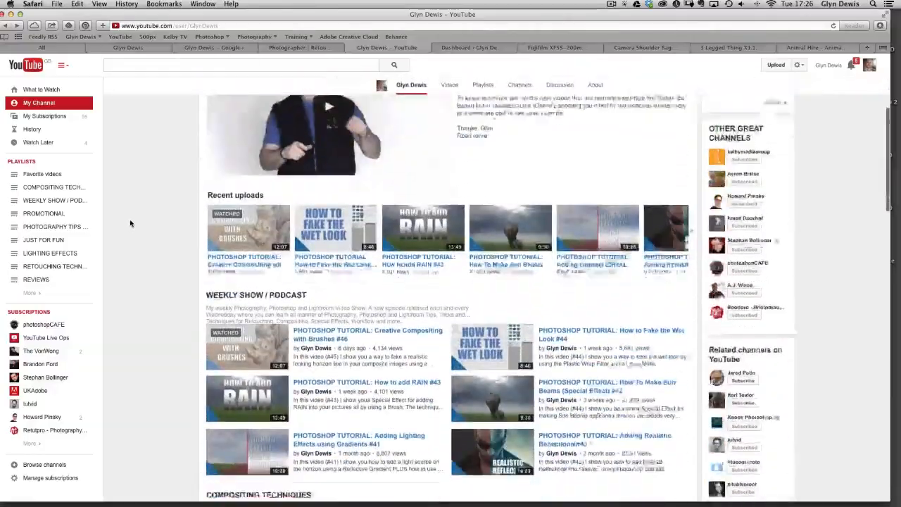
# - Open the RETOUCHING TECHNIQUES playlist and scroll to the Complete Compositing parts
pyautogui.scroll(-3)
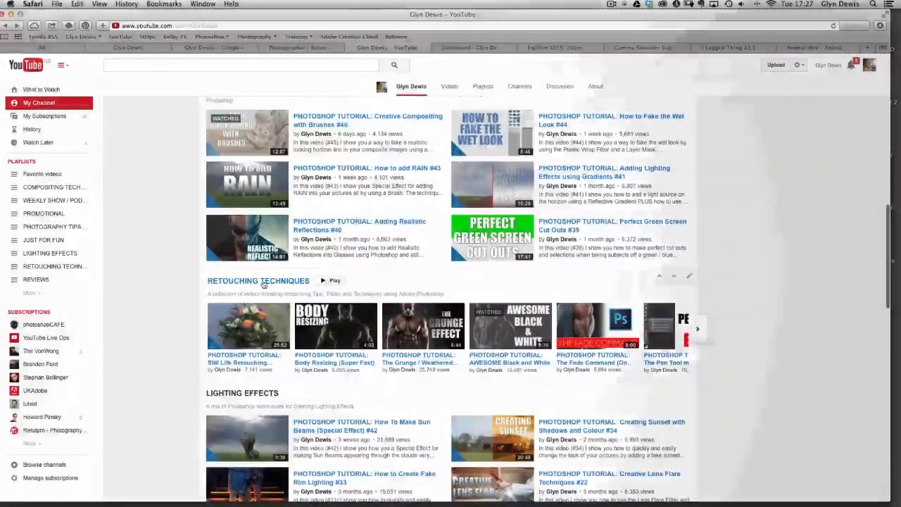
pyautogui.click(259, 281)
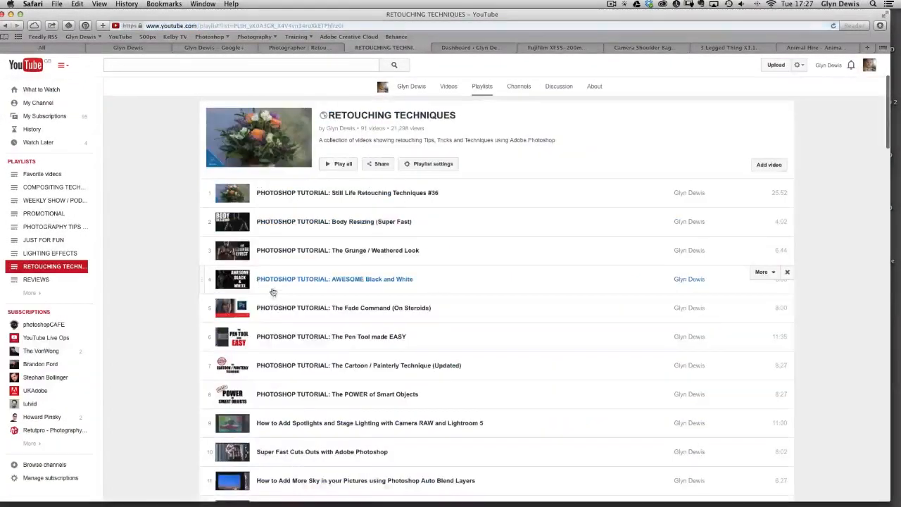
pyautogui.scroll(-3)
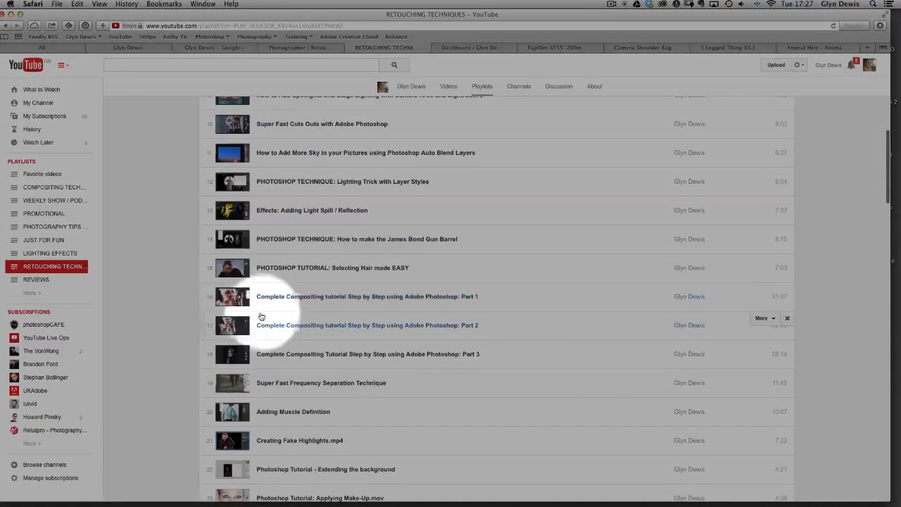
pyautogui.moveTo(258, 340)
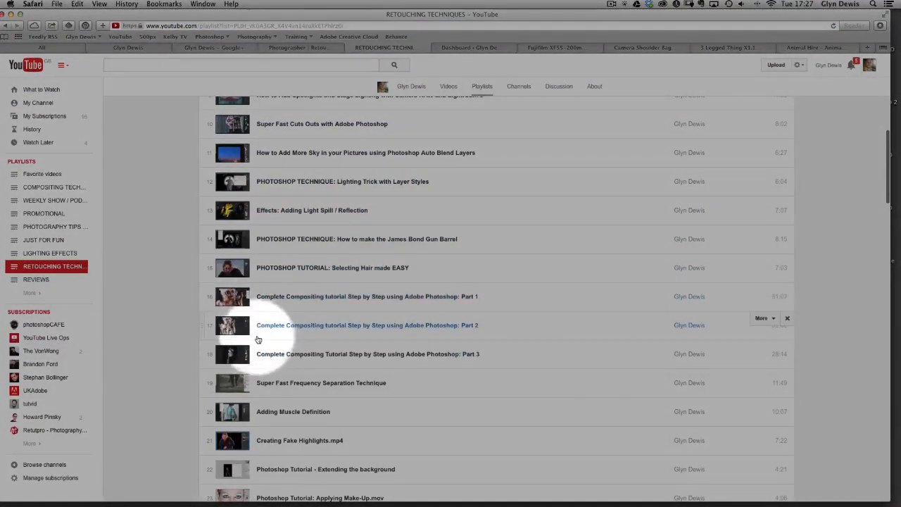